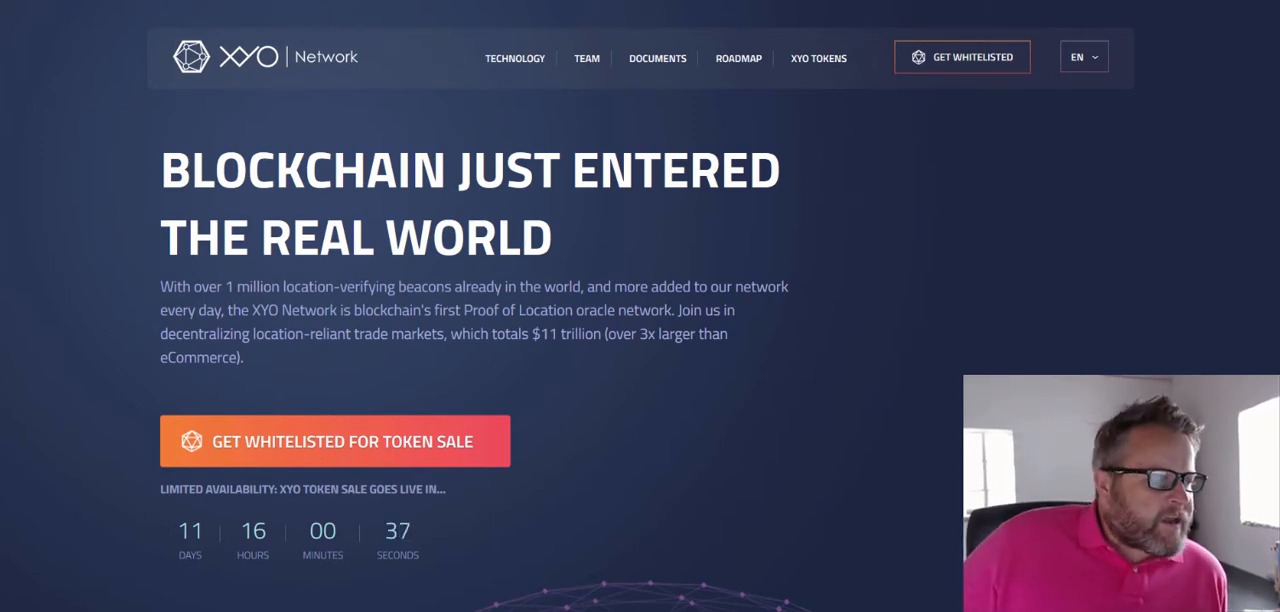
mouse_move(296, 360)
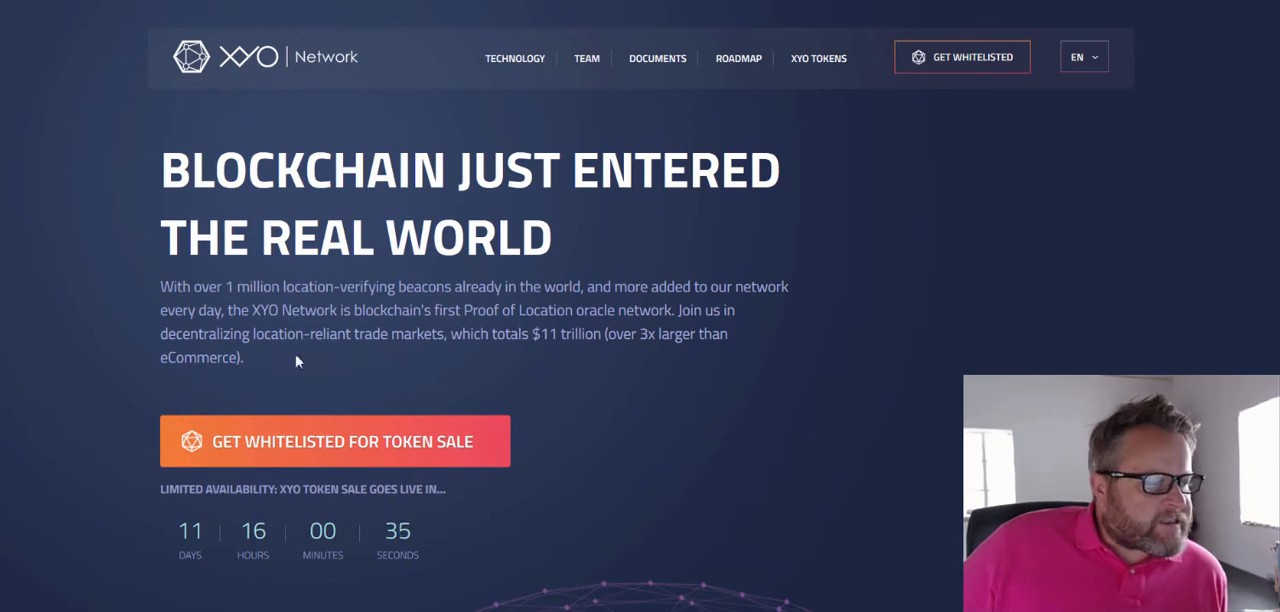
mouse_move(576, 502)
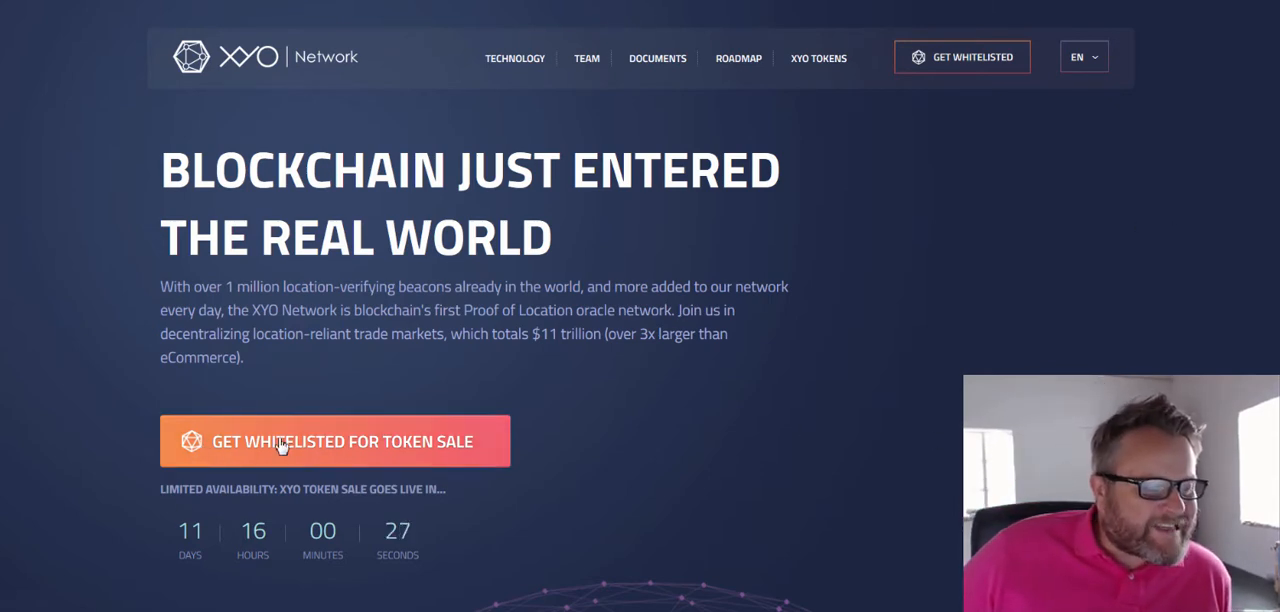
mouse_move(256, 464)
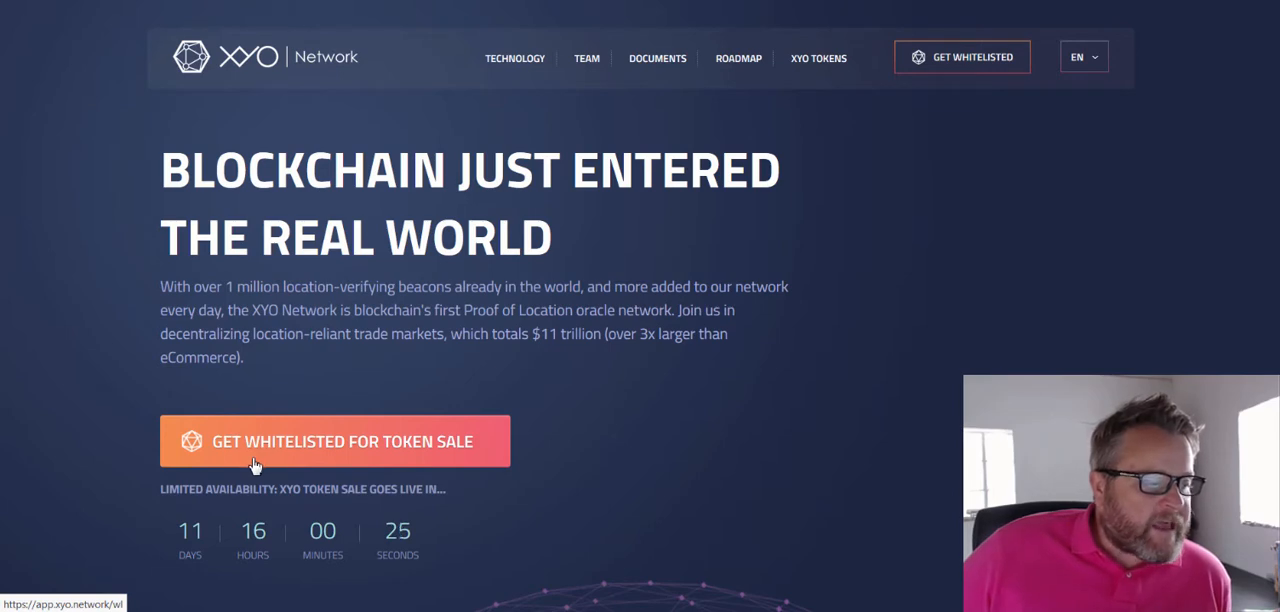
mouse_move(376, 470)
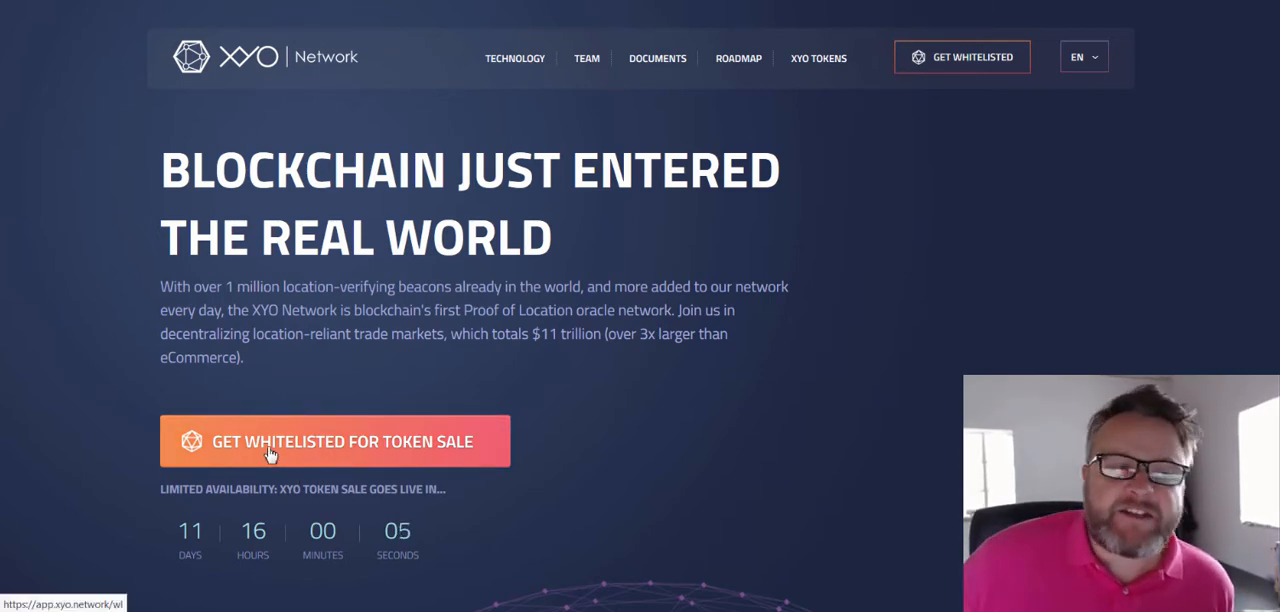
mouse_move(170, 130)
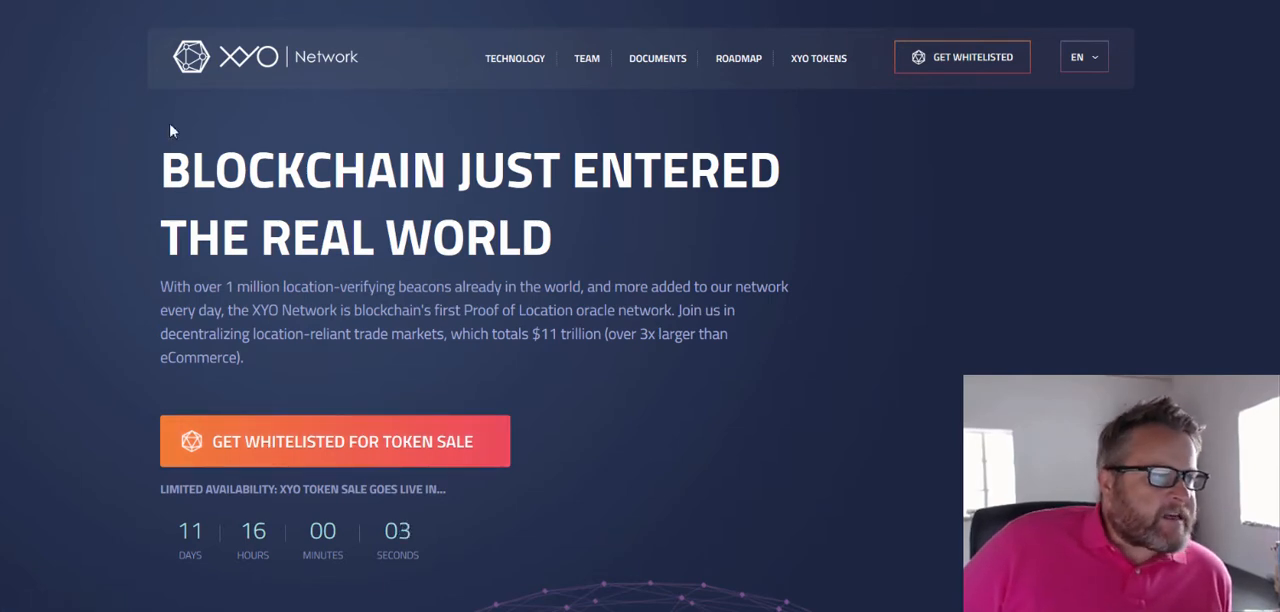
mouse_move(358, 112)
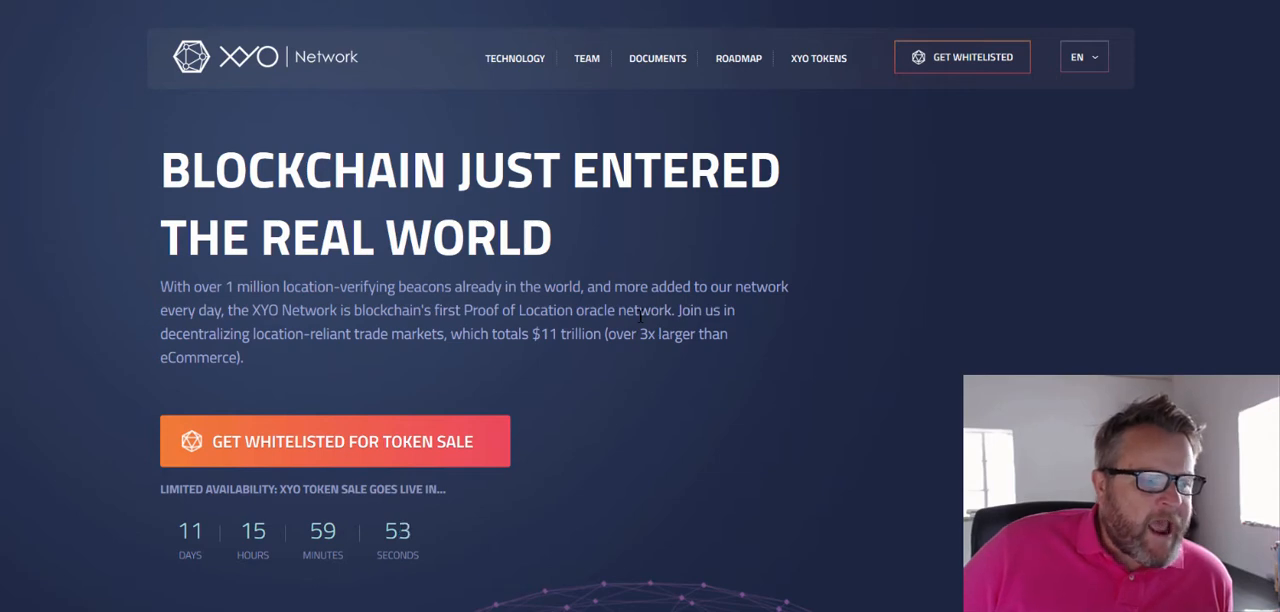
mouse_move(120, 334)
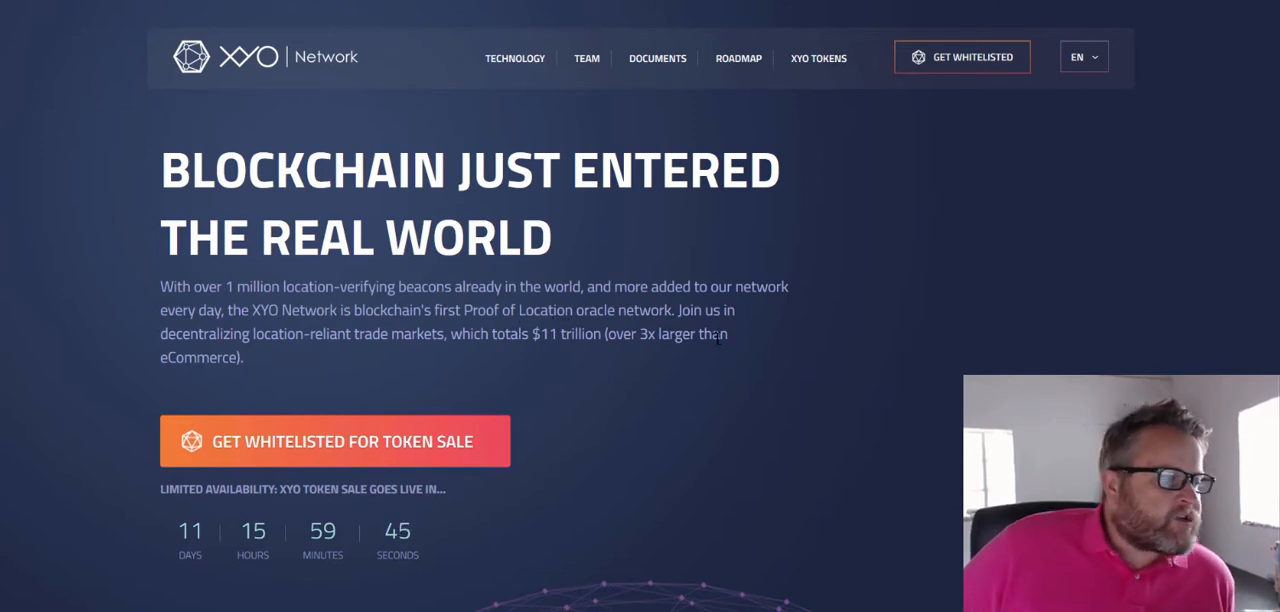
mouse_move(332, 356)
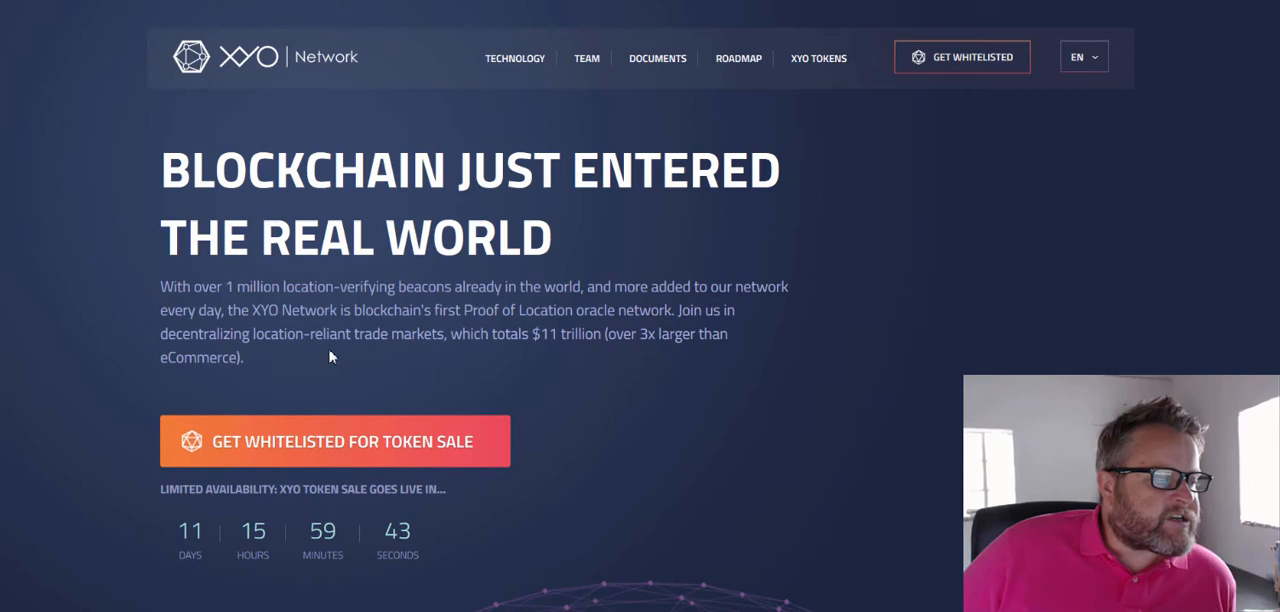
mouse_move(564, 356)
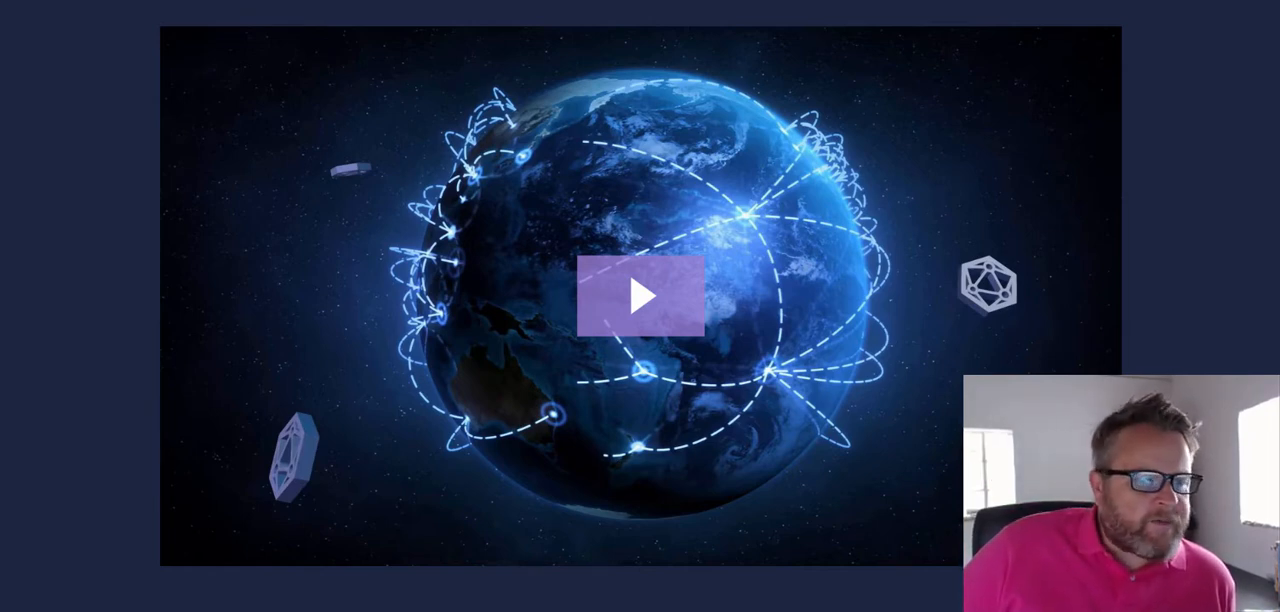
mouse_move(688, 292)
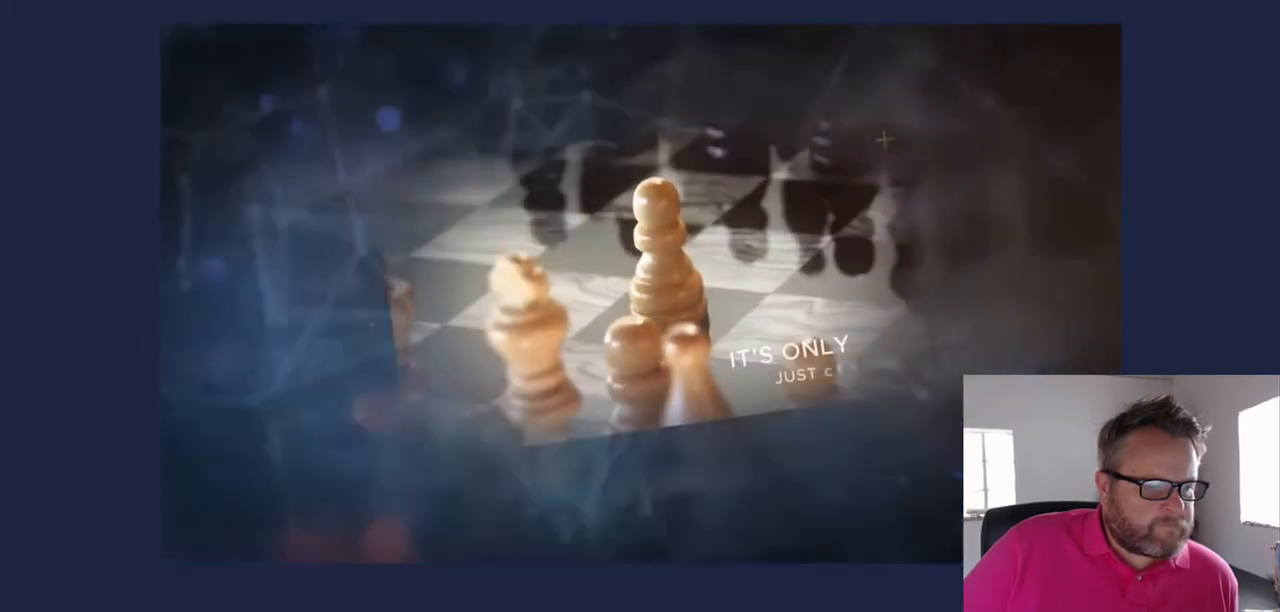
scroll(down, 3)
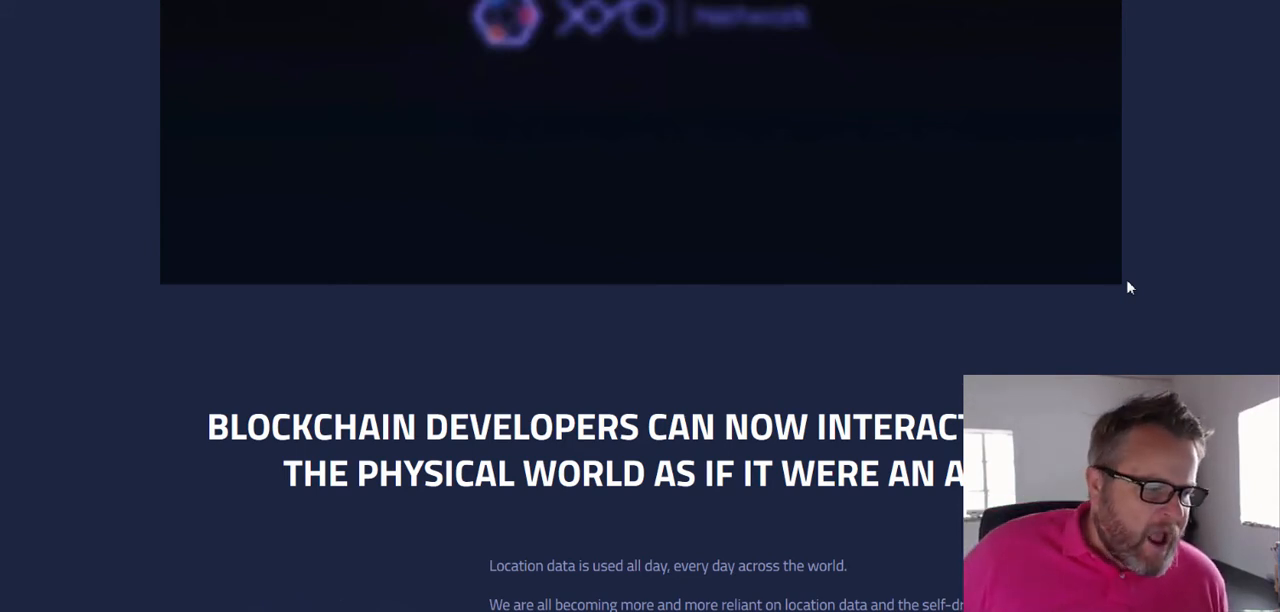
mouse_move(624, 370)
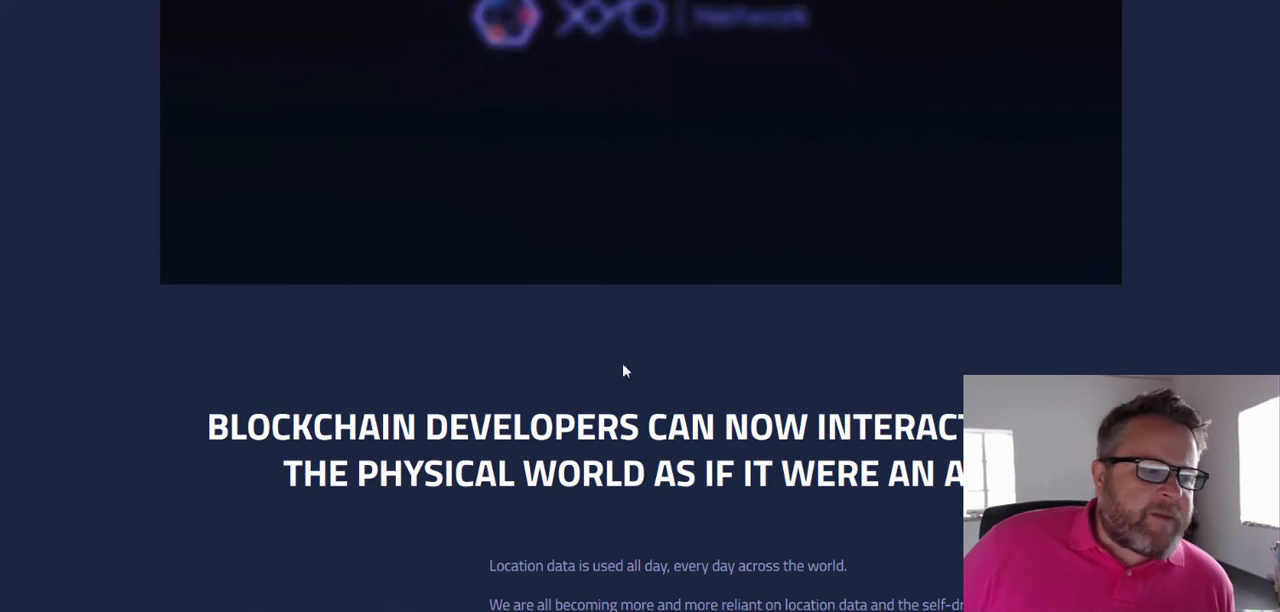
mouse_move(616, 348)
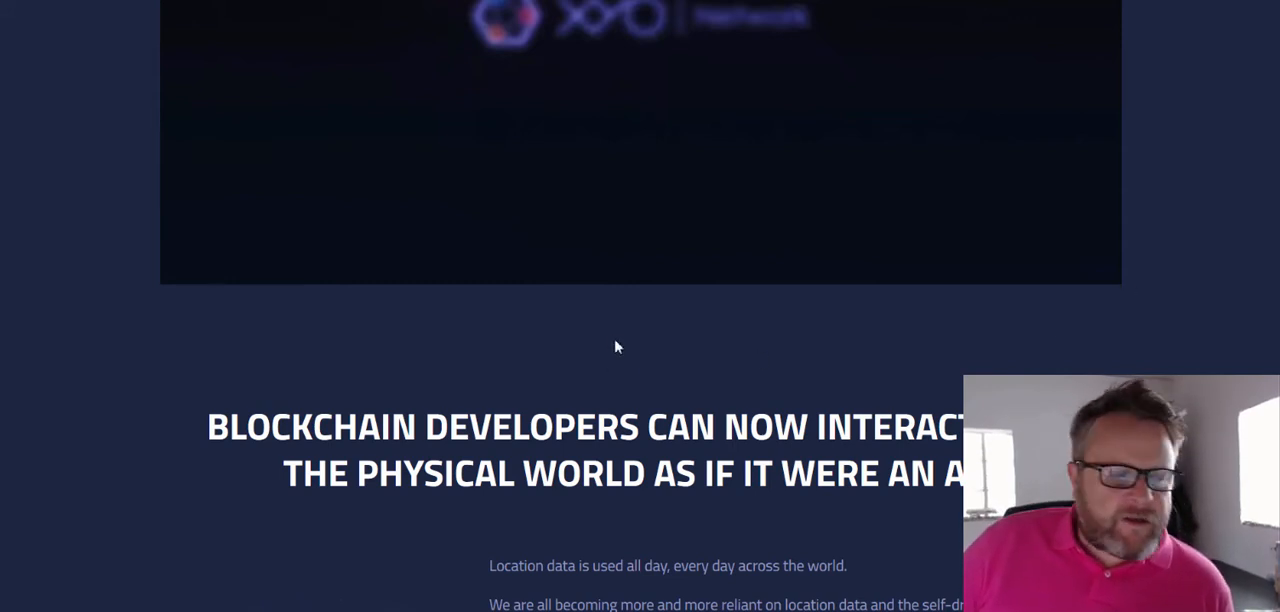
mouse_move(630, 352)
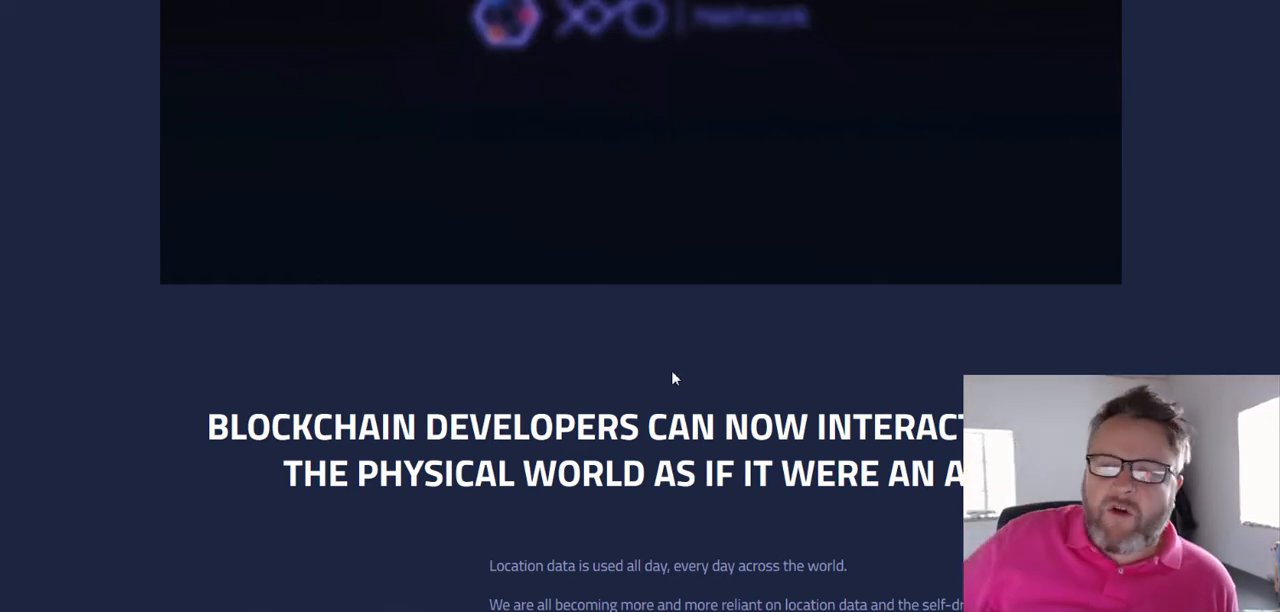
mouse_move(684, 382)
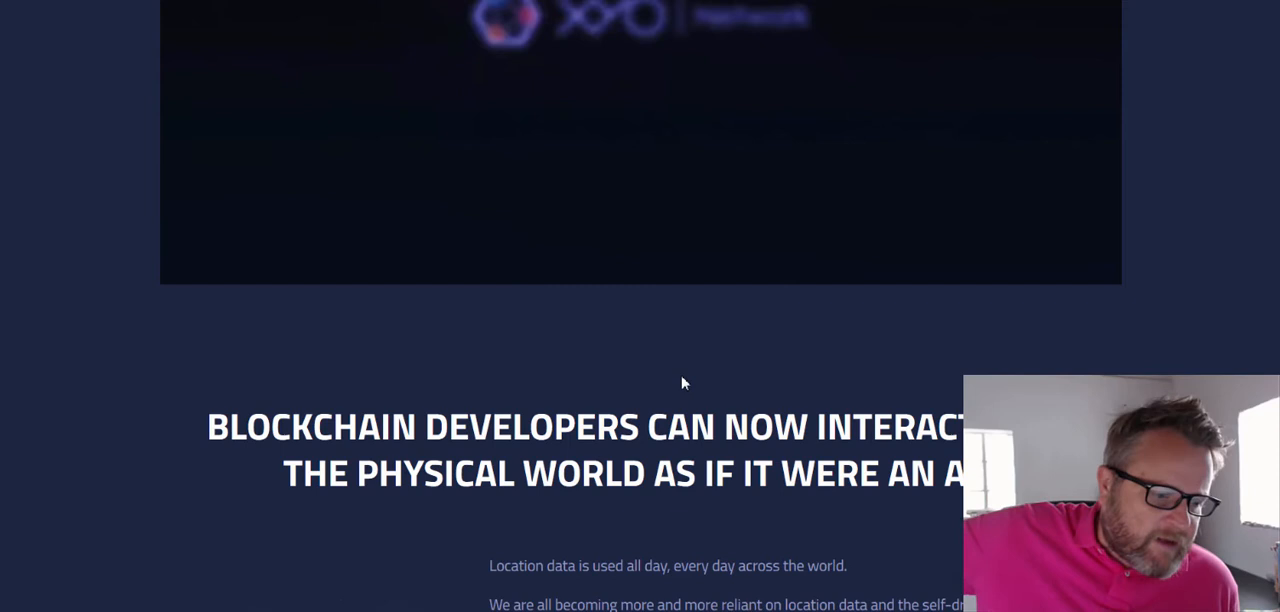
mouse_move(688, 384)
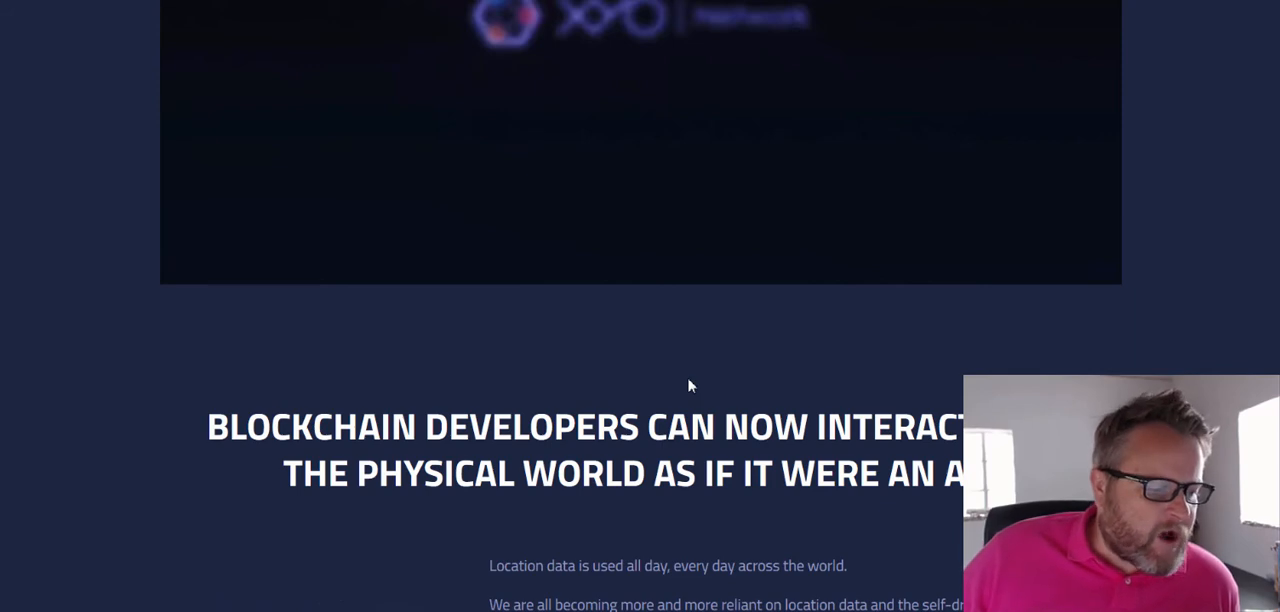
scroll(down, 3)
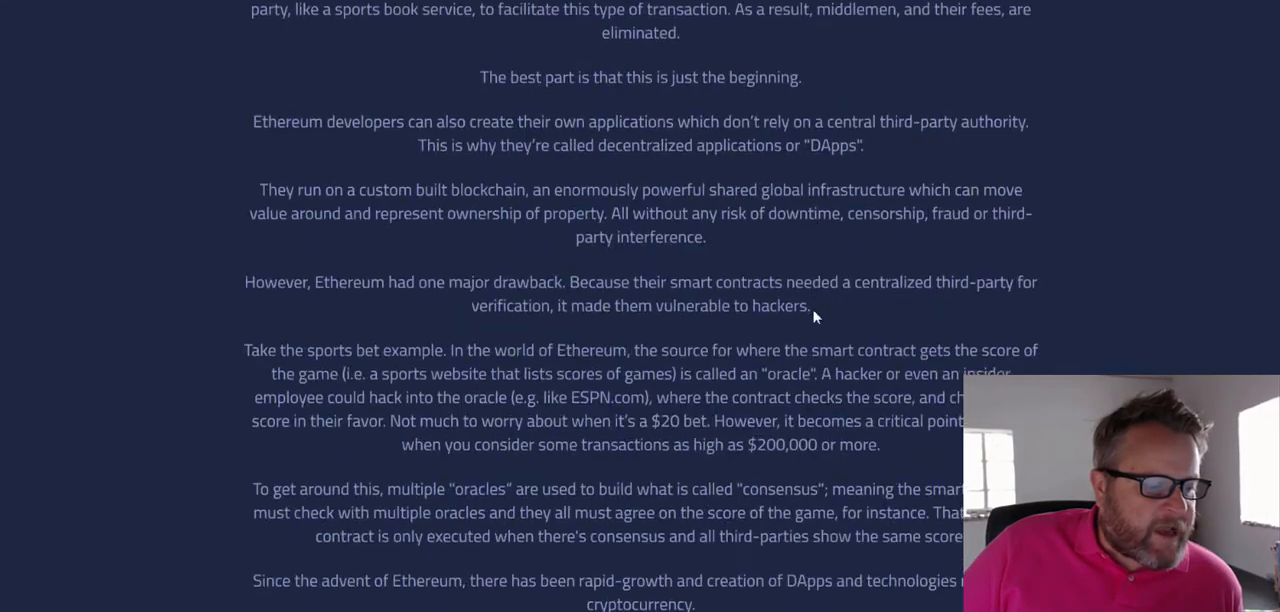
scroll(down, 3)
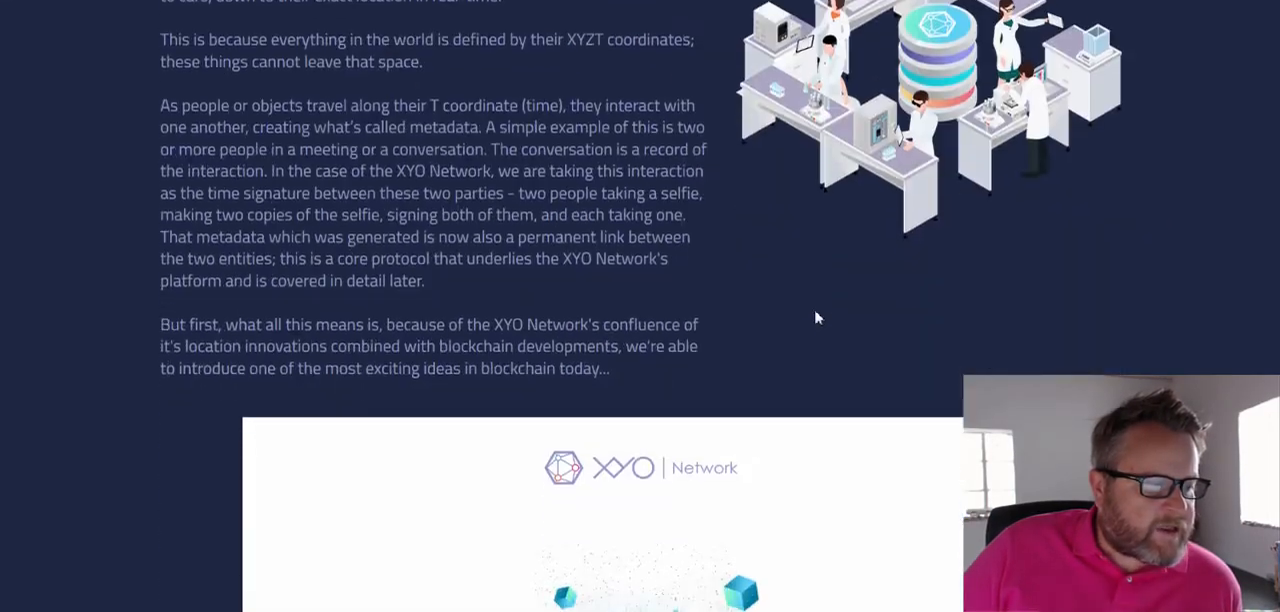
scroll(down, 3)
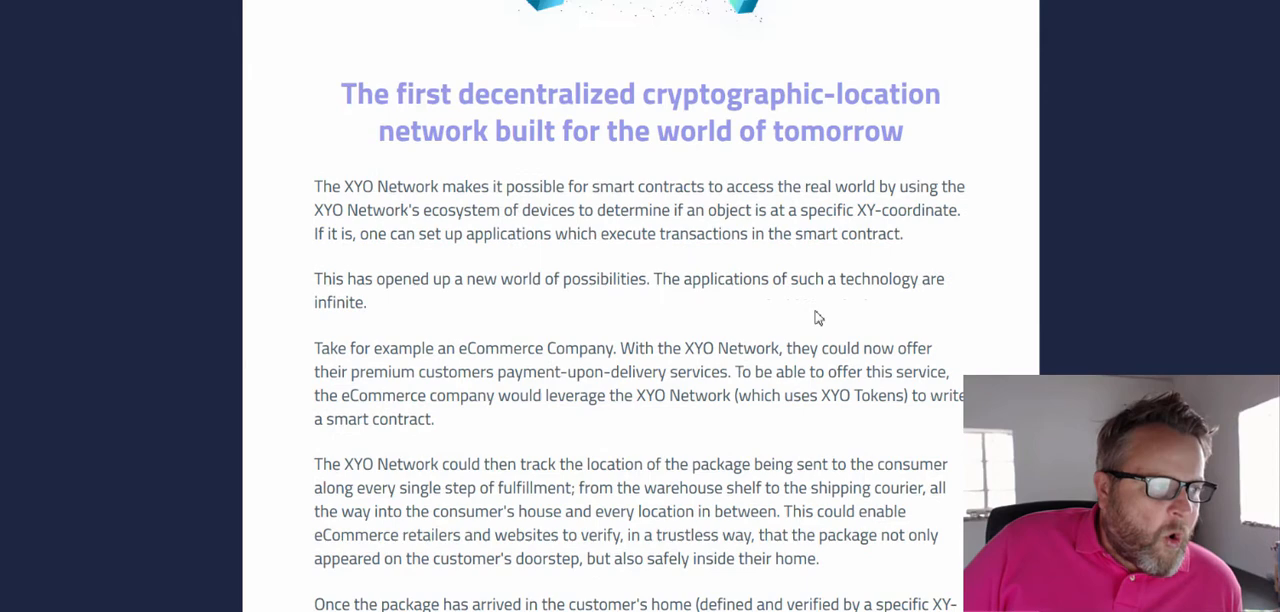
scroll(up, 3)
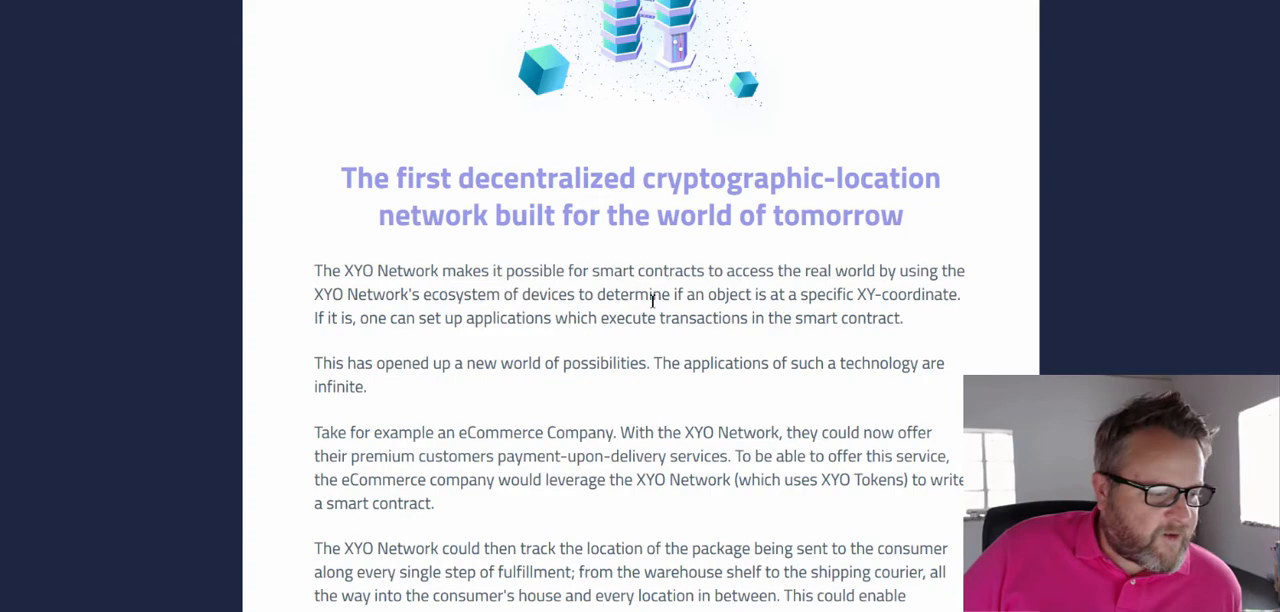
scroll(down, 3)
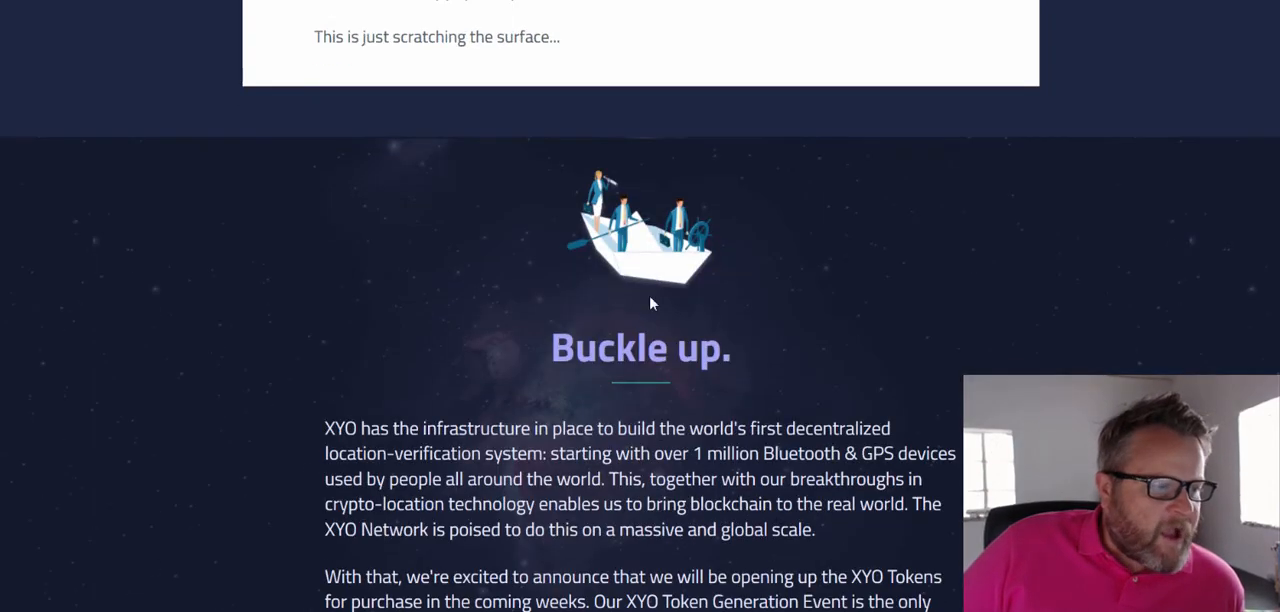
scroll(down, 3)
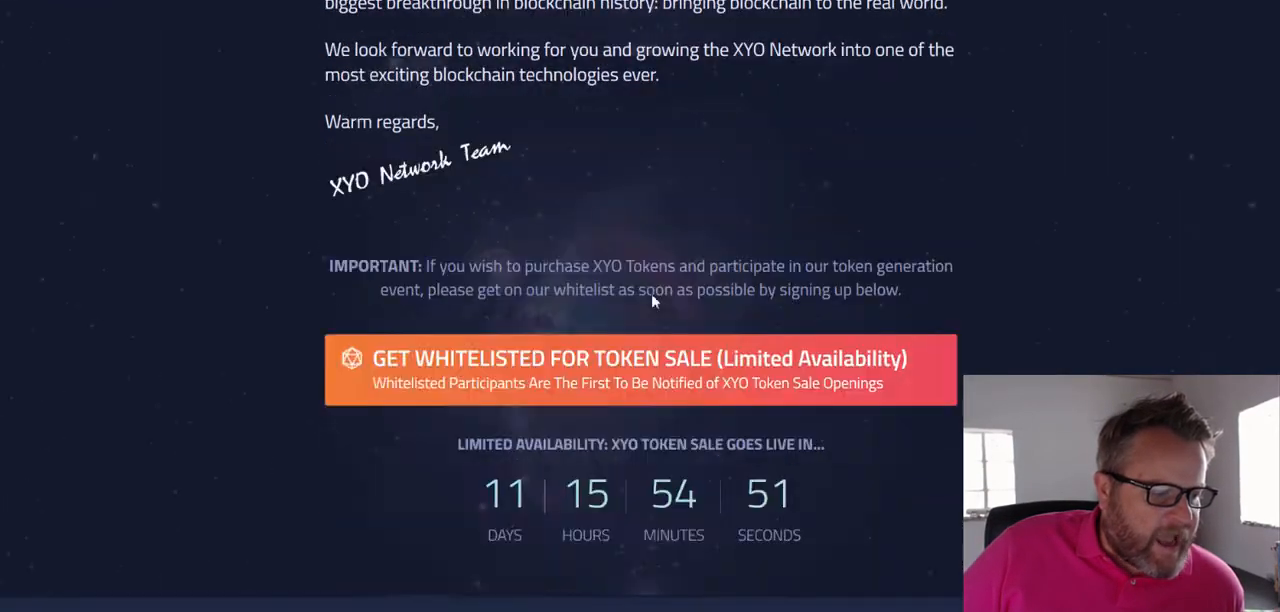
scroll(down, 3)
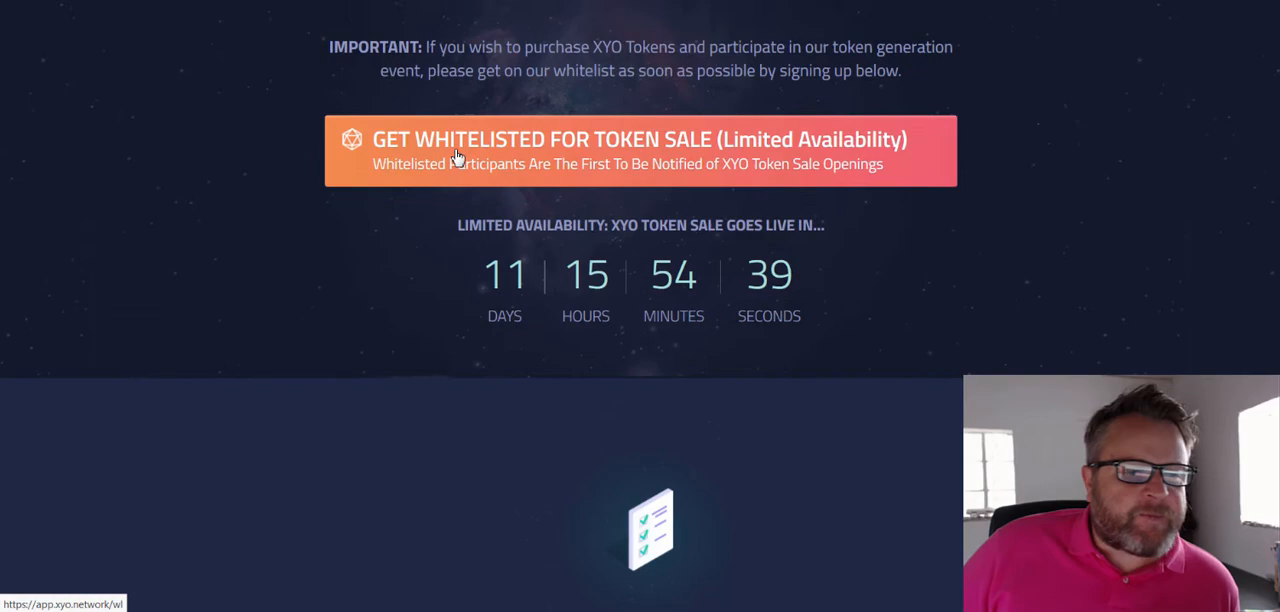
scroll(up, 3)
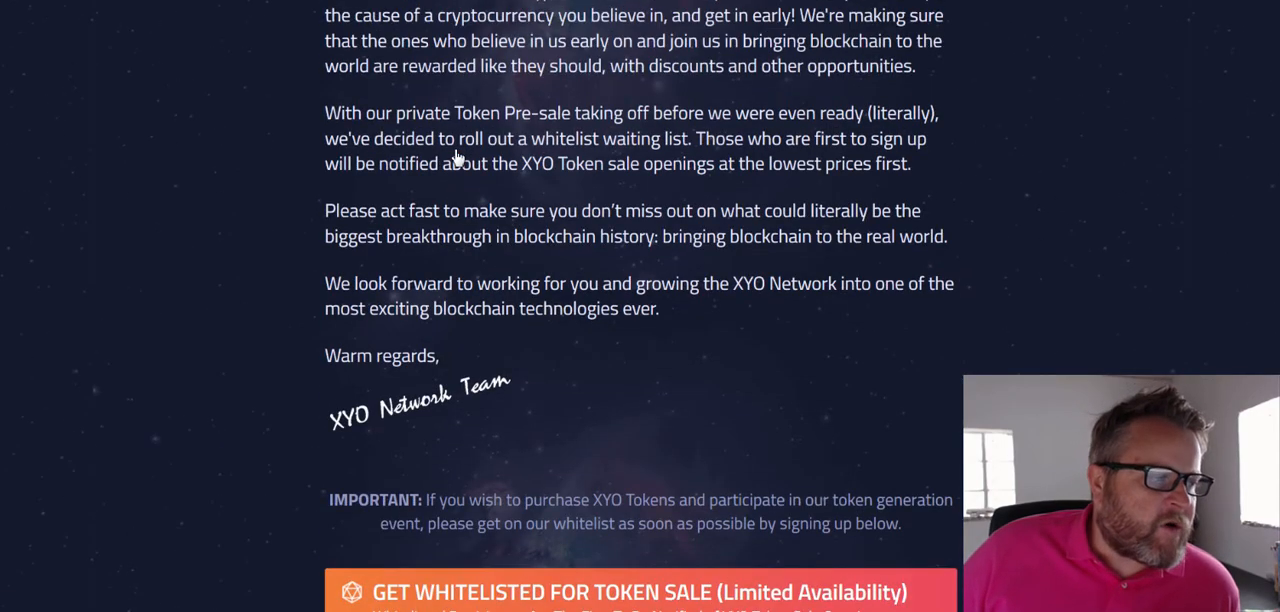
scroll(up, 3)
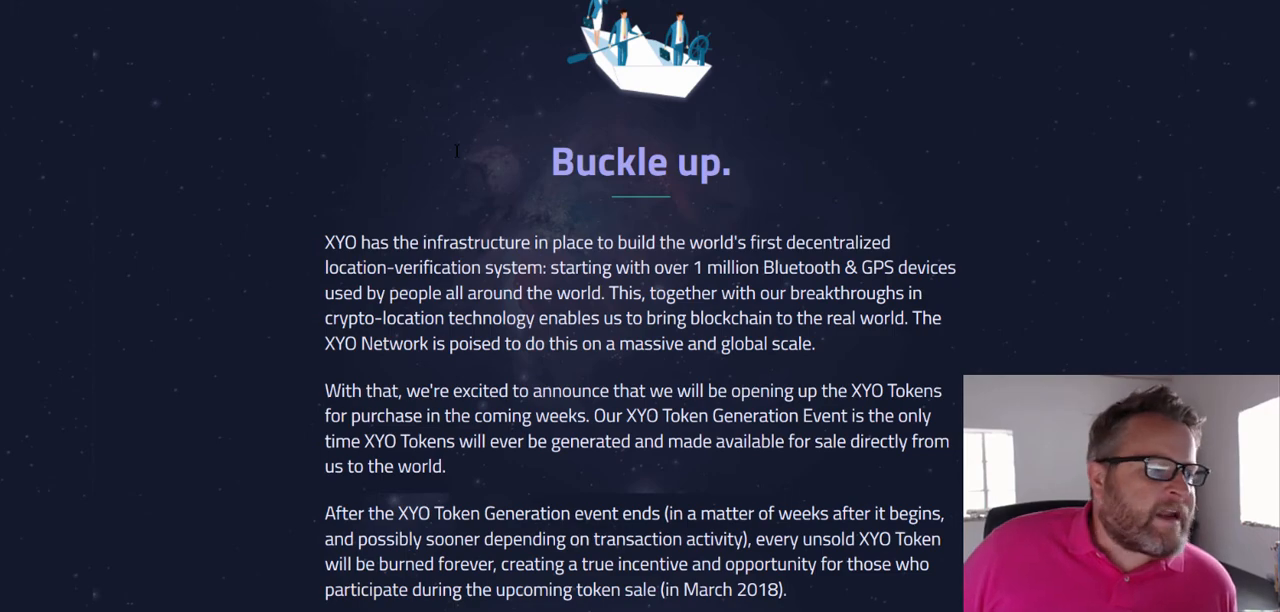
scroll(up, 3)
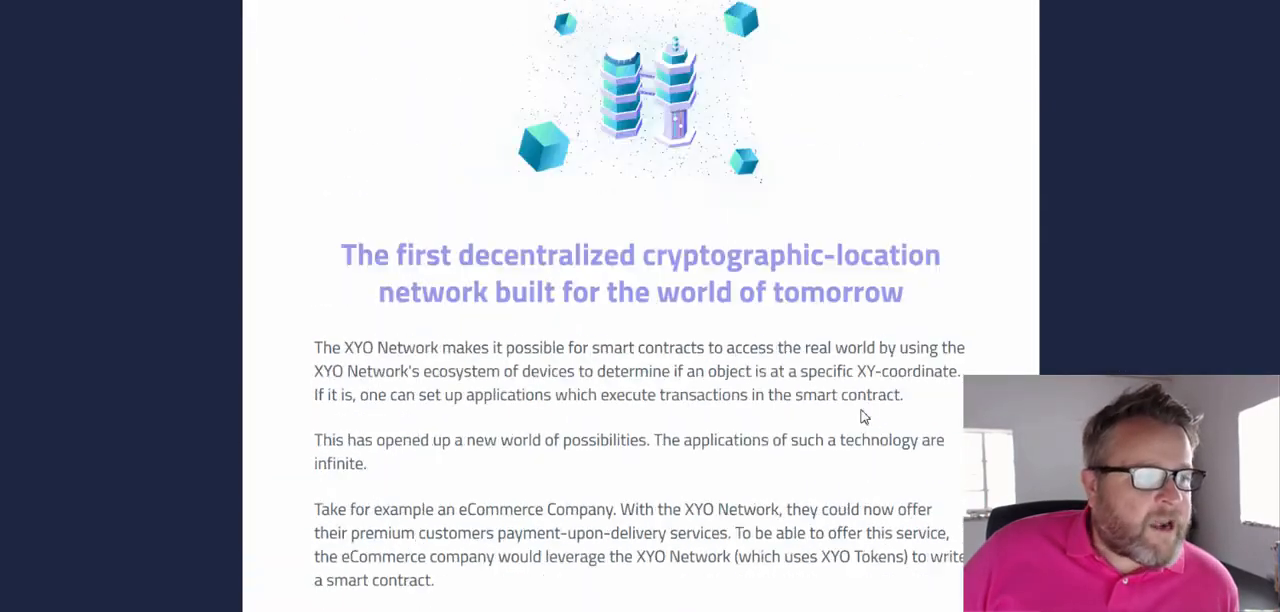
scroll(down, 3)
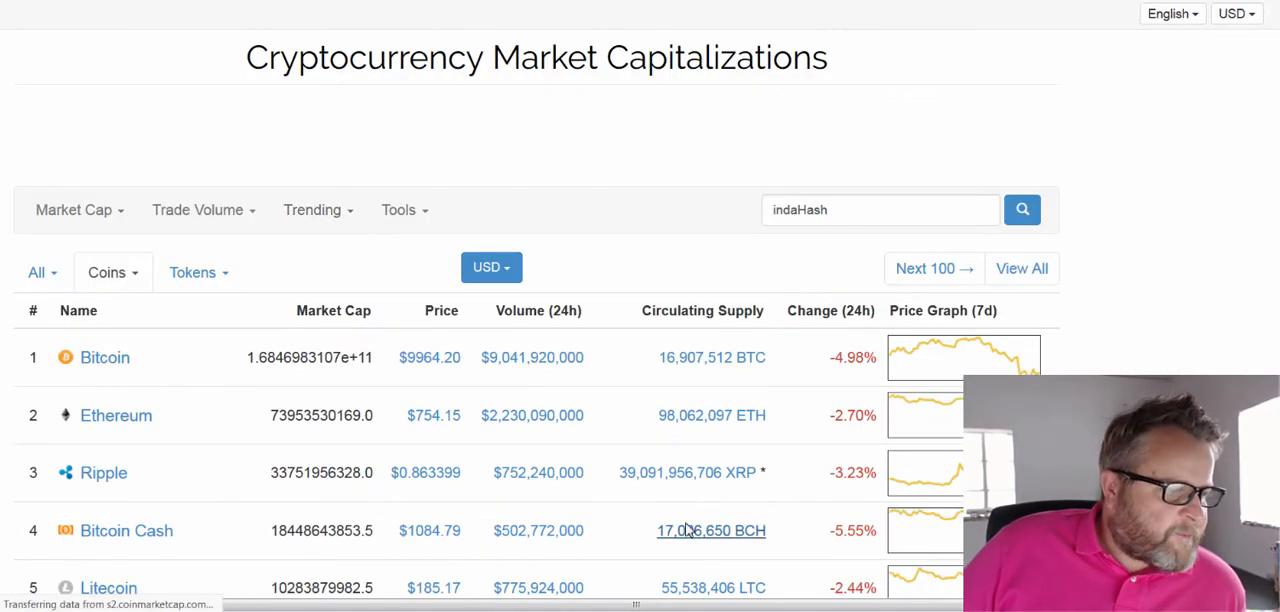
scroll(down, 3)
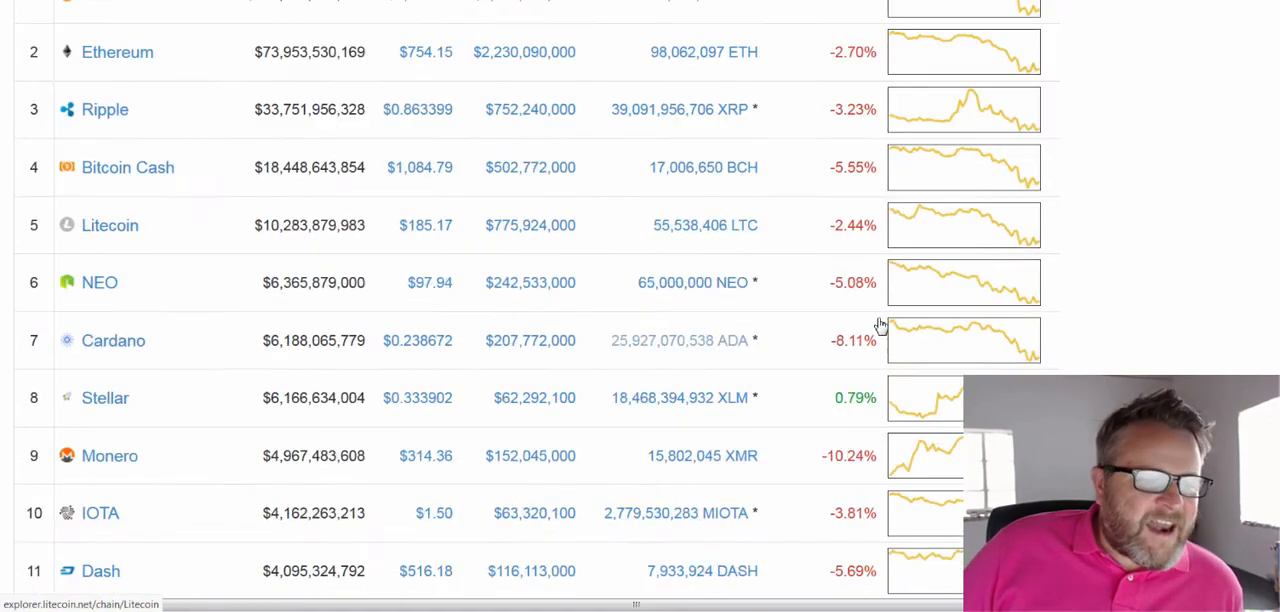
scroll(down, 3)
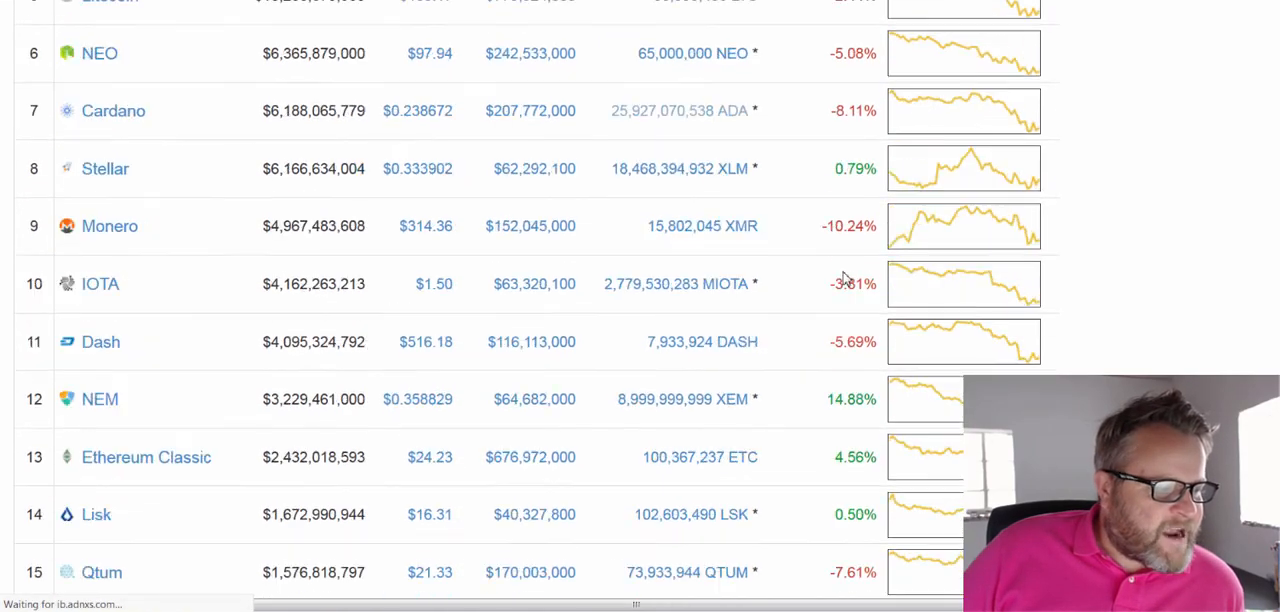
scroll(down, 3)
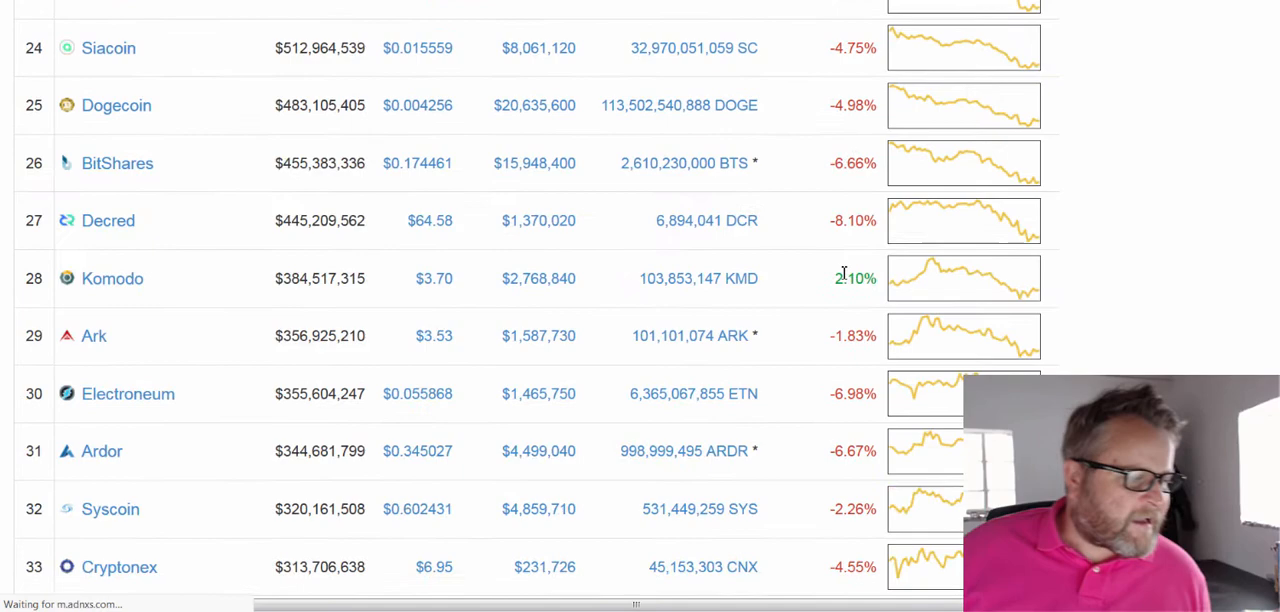
scroll(up, 3)
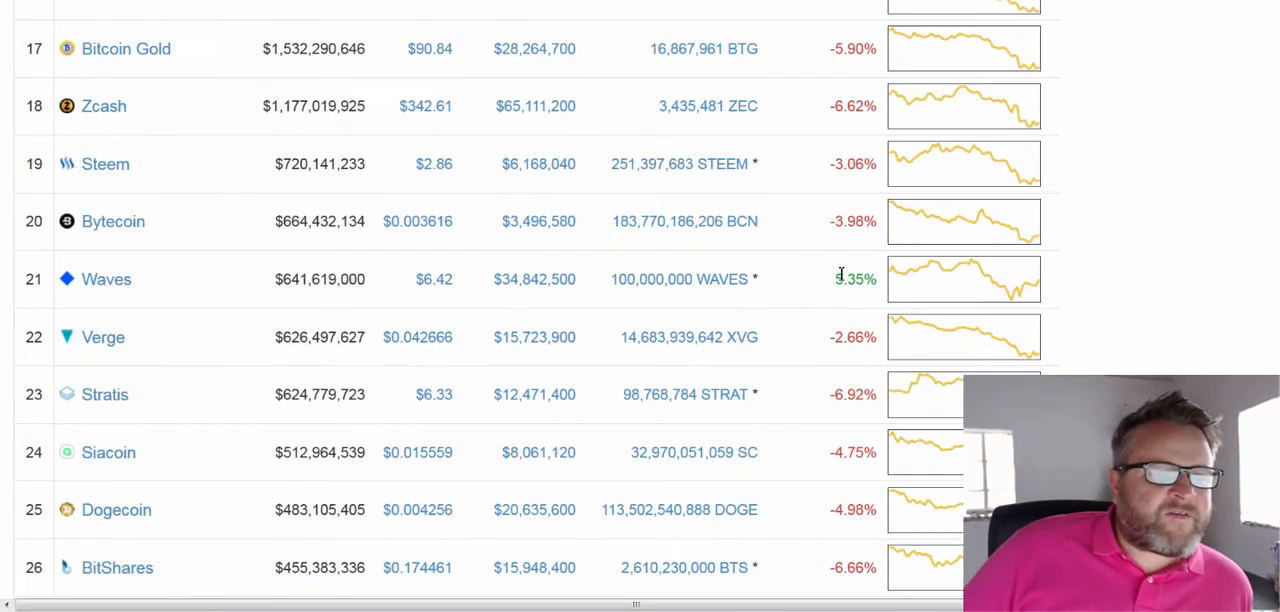
scroll(up, 3)
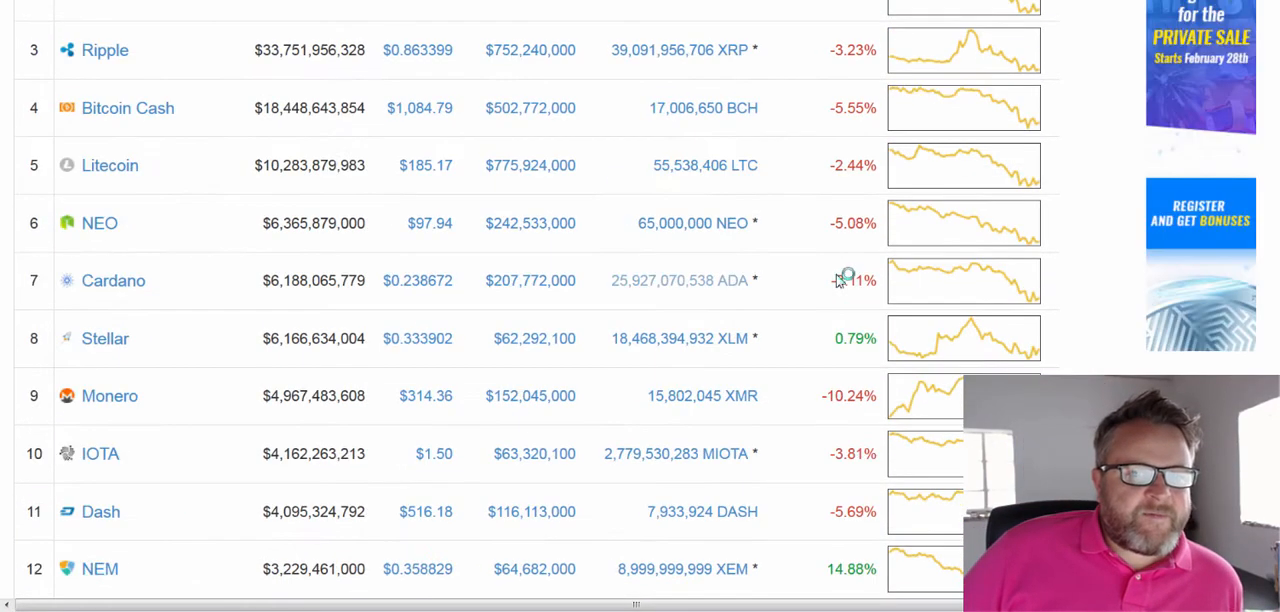
scroll(up, 3)
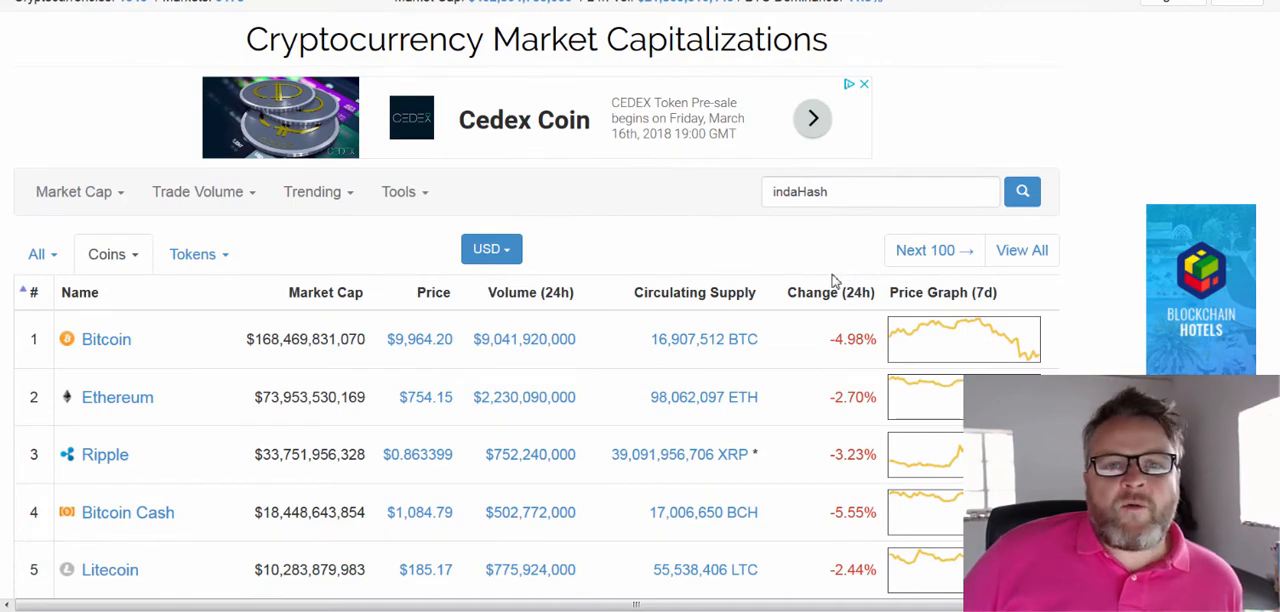
mouse_move(830, 292)
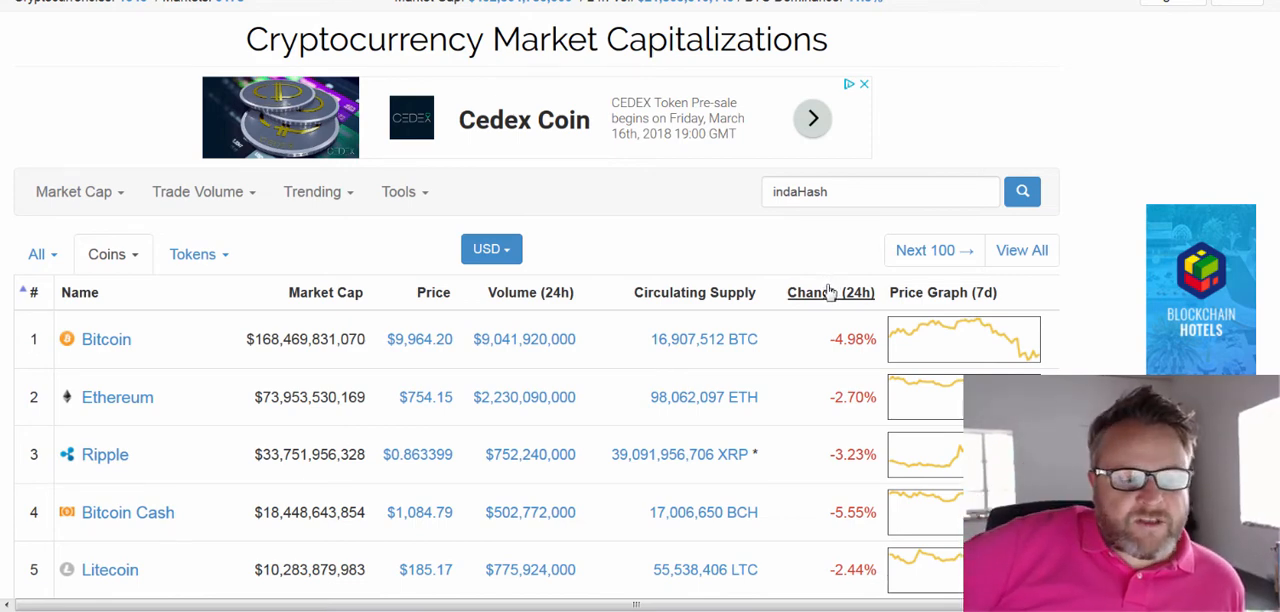
mouse_move(828, 296)
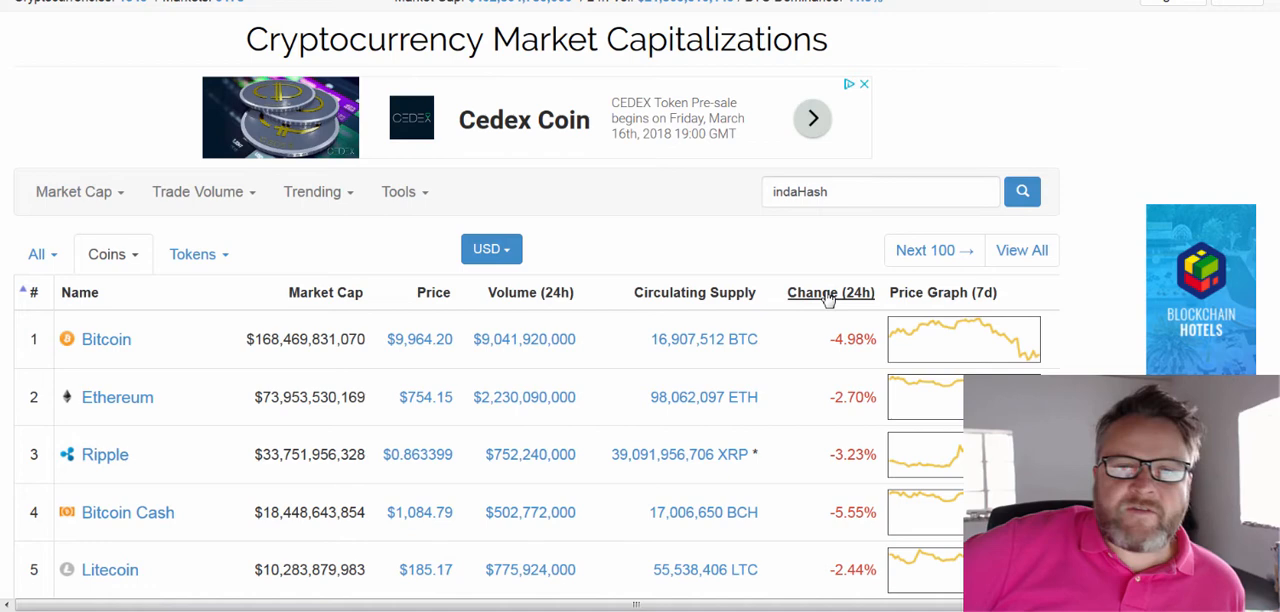
mouse_move(824, 304)
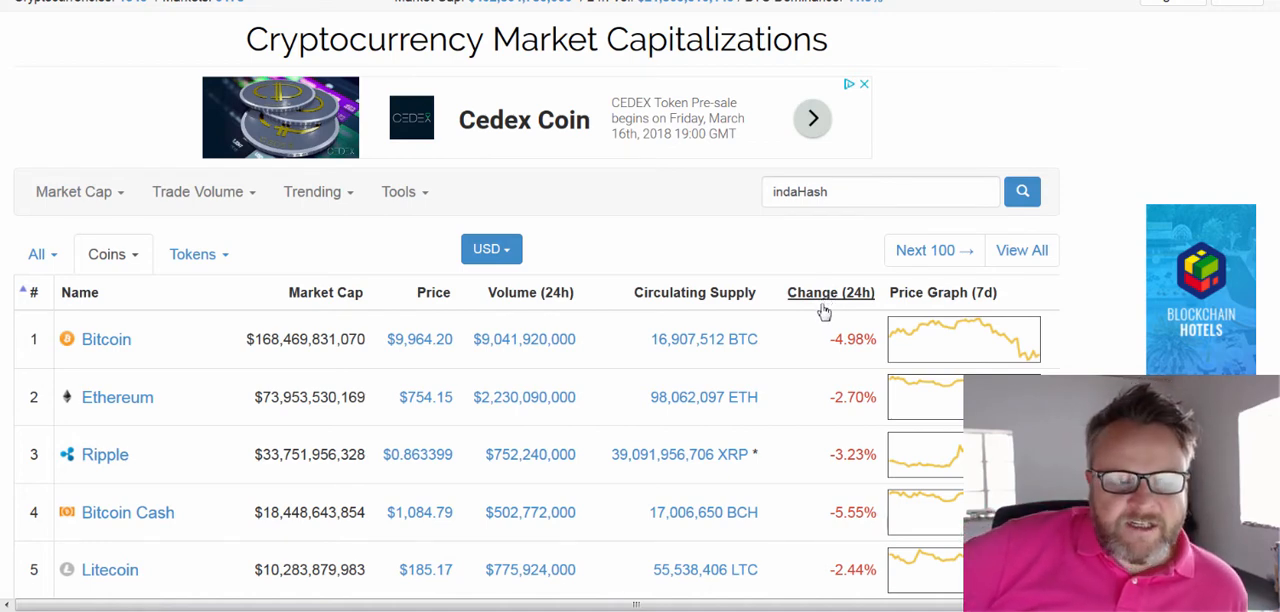
mouse_move(820, 318)
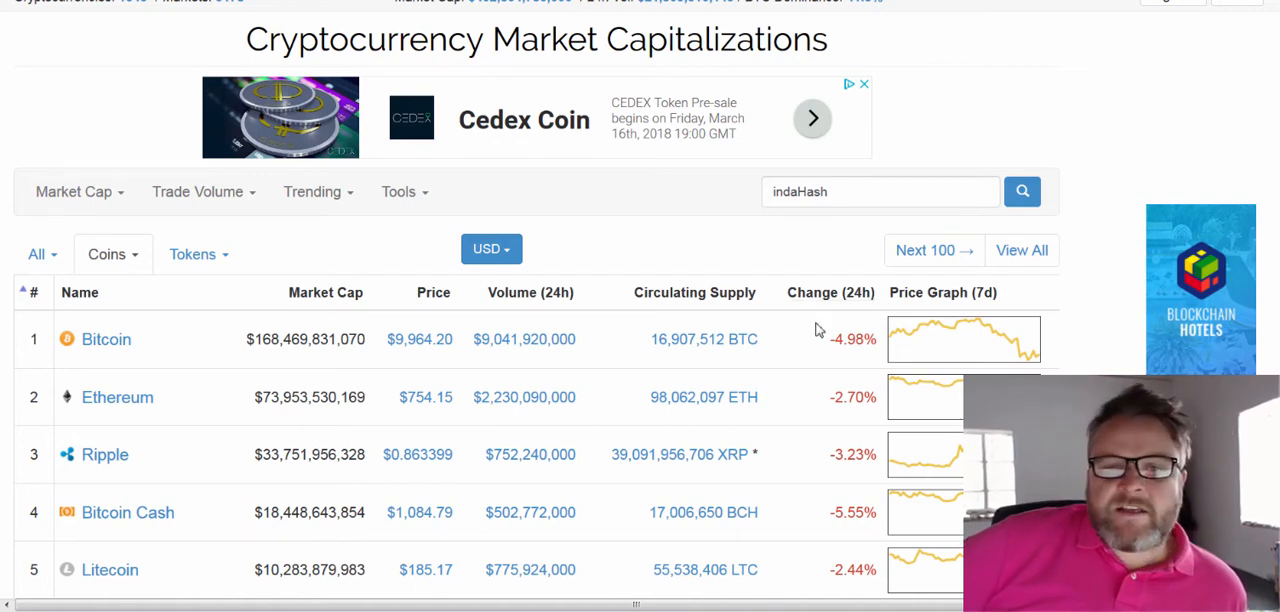
mouse_move(816, 336)
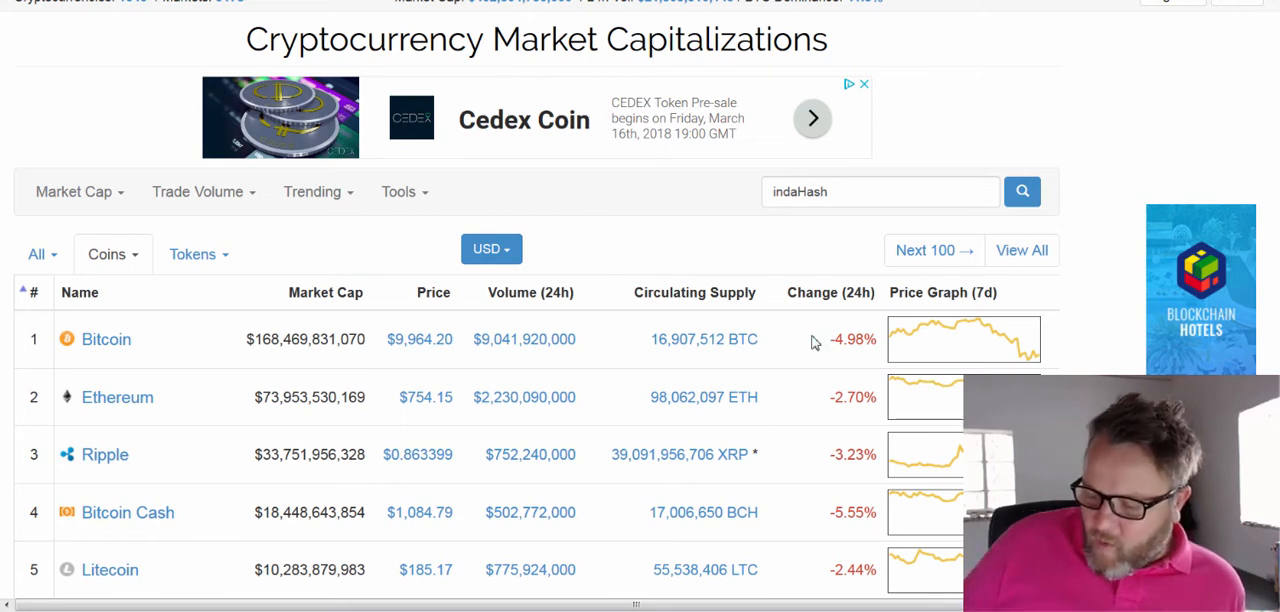
mouse_move(476, 448)
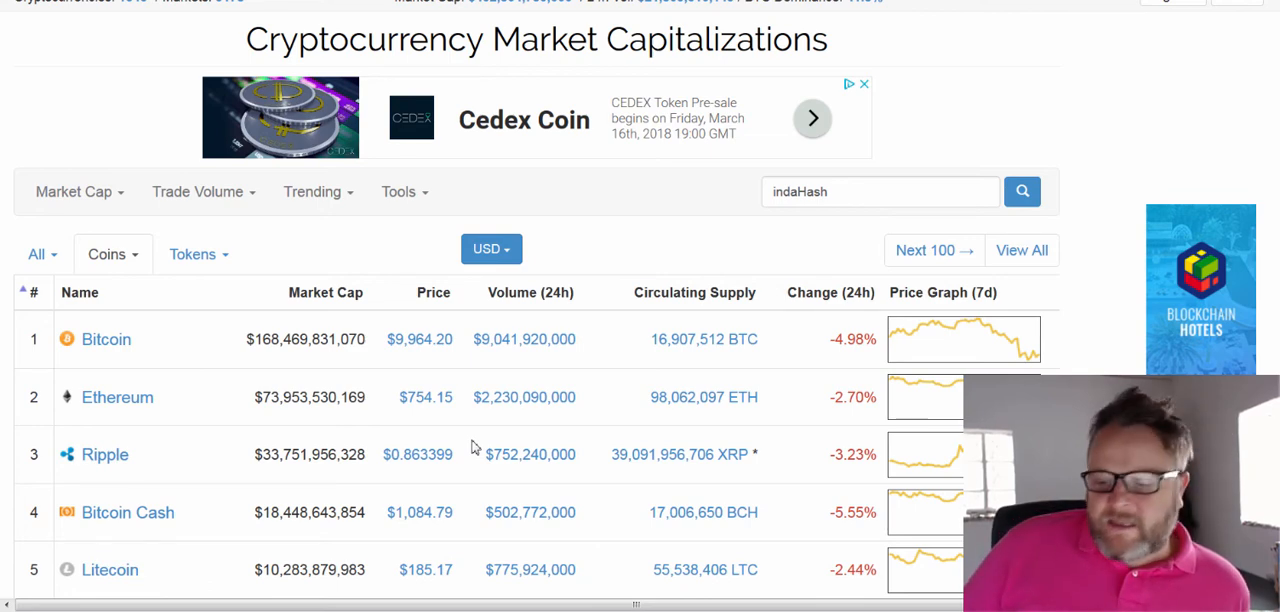
mouse_move(464, 460)
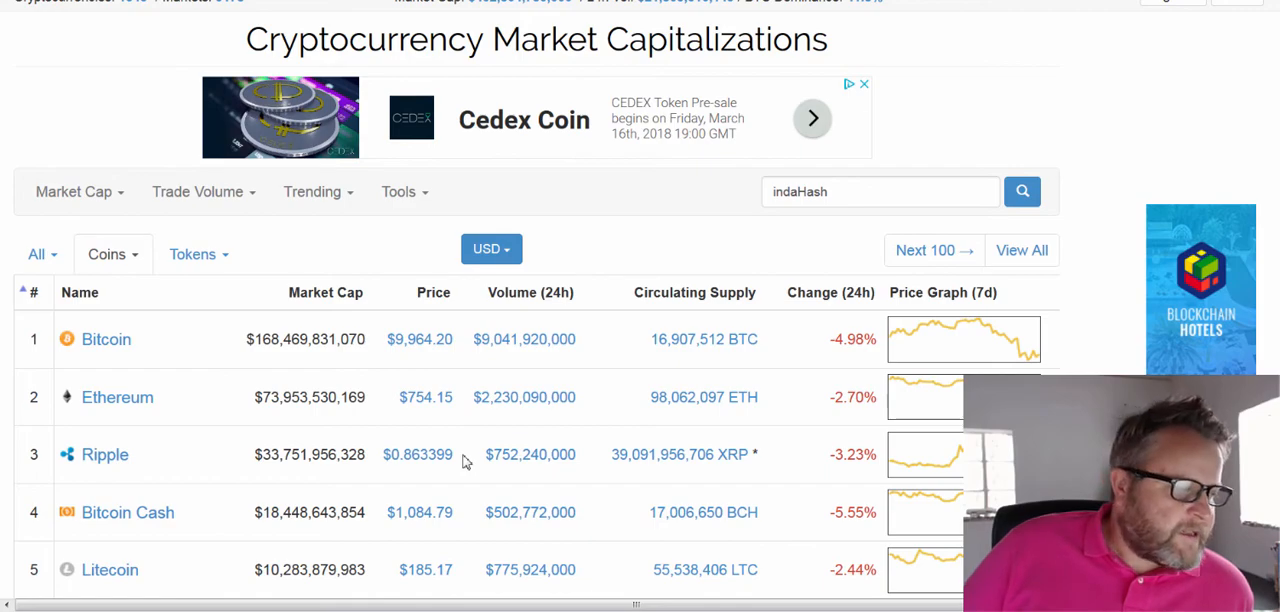
scroll(down, 3)
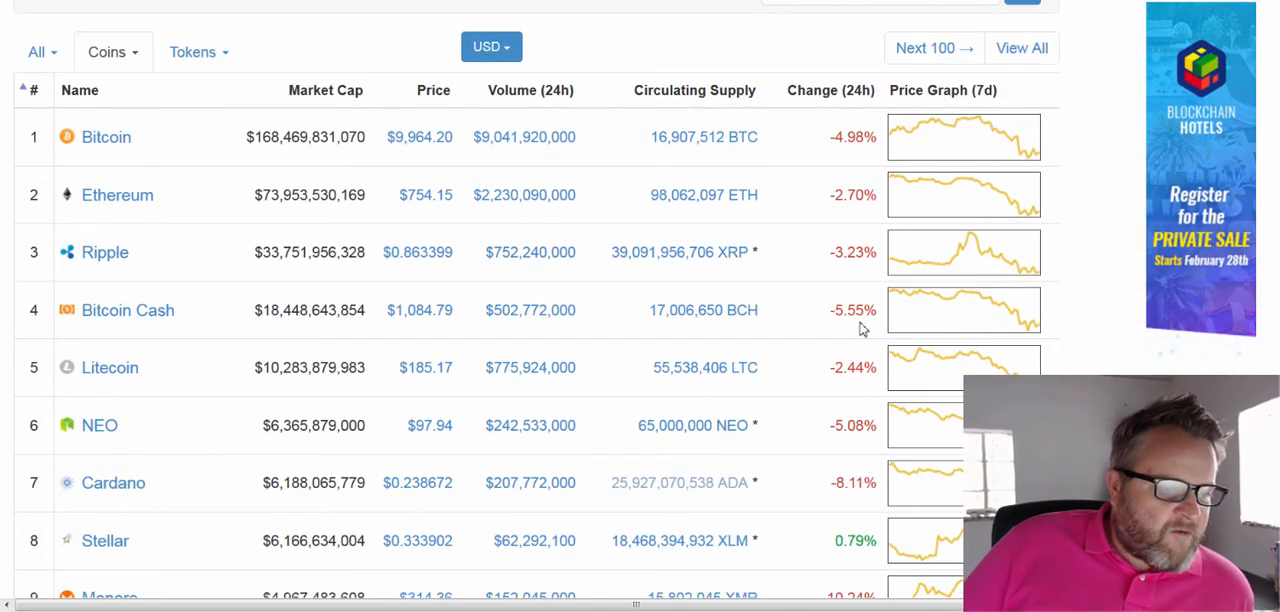
scroll(down, 3)
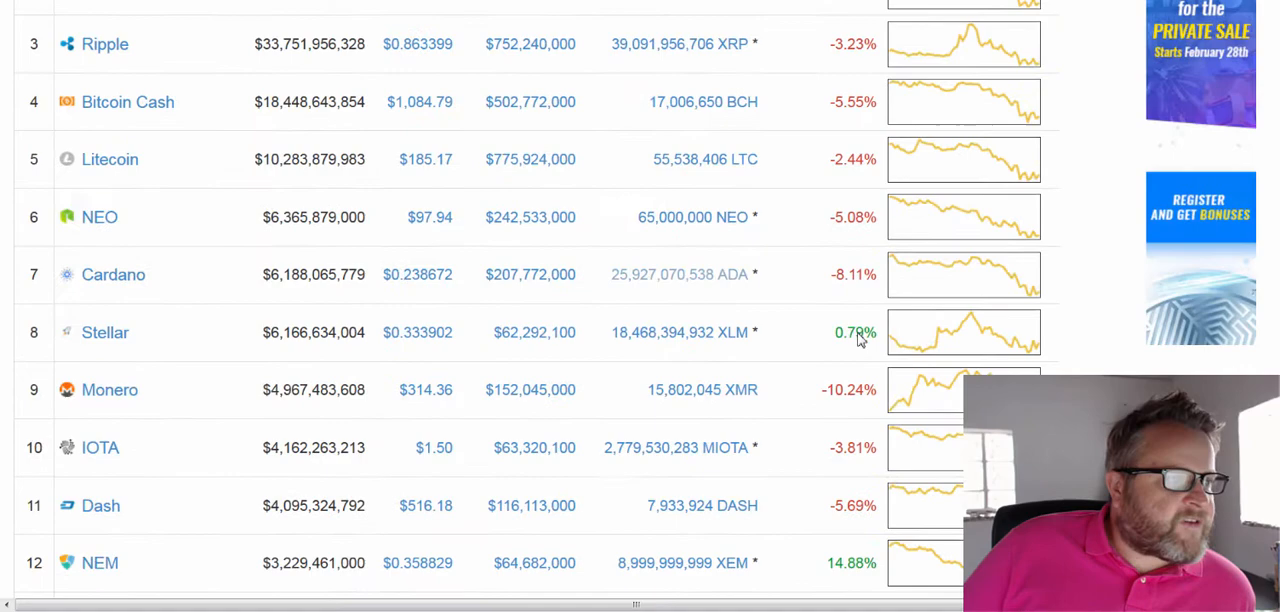
scroll(up, 3)
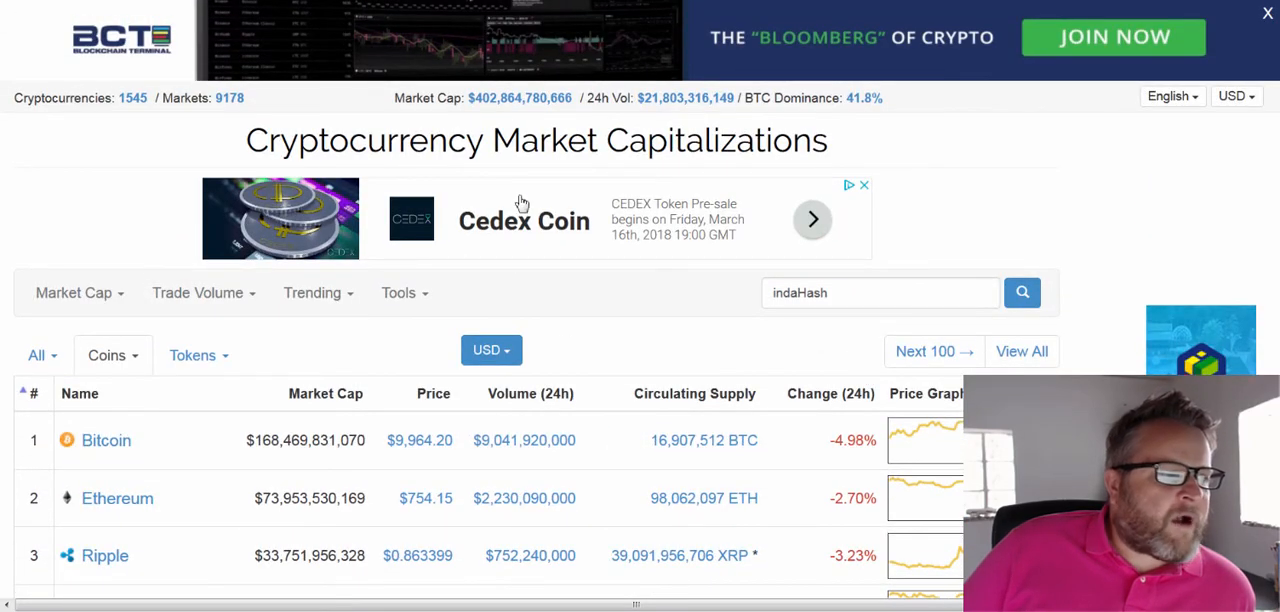
mouse_move(540, 98)
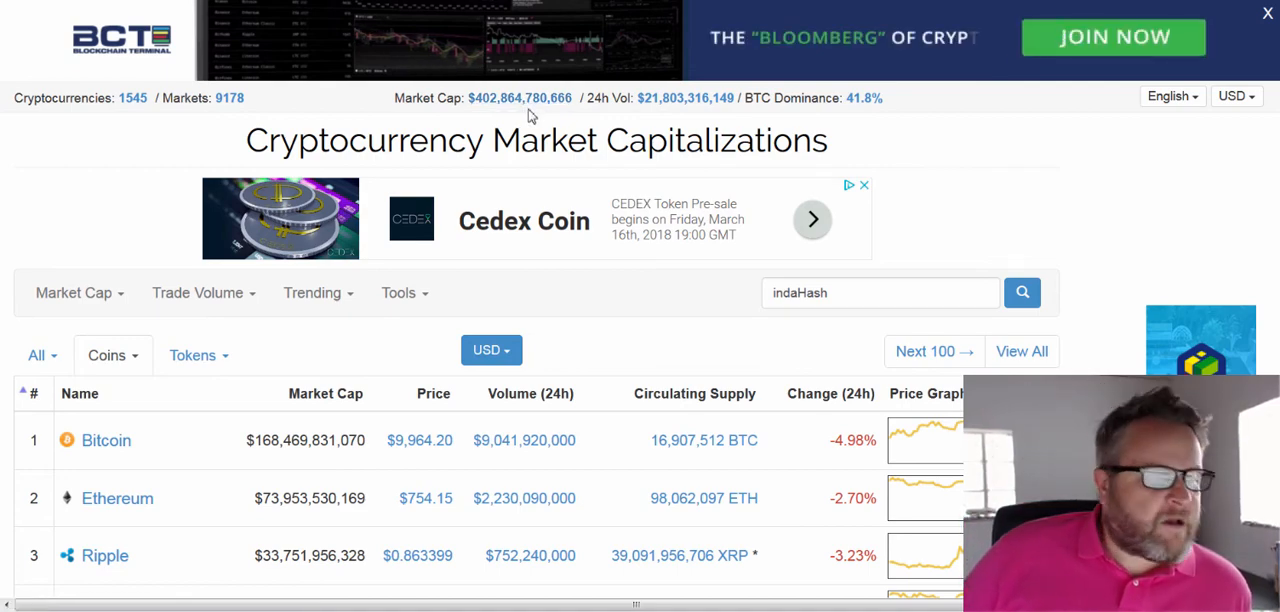
scroll(down, 3)
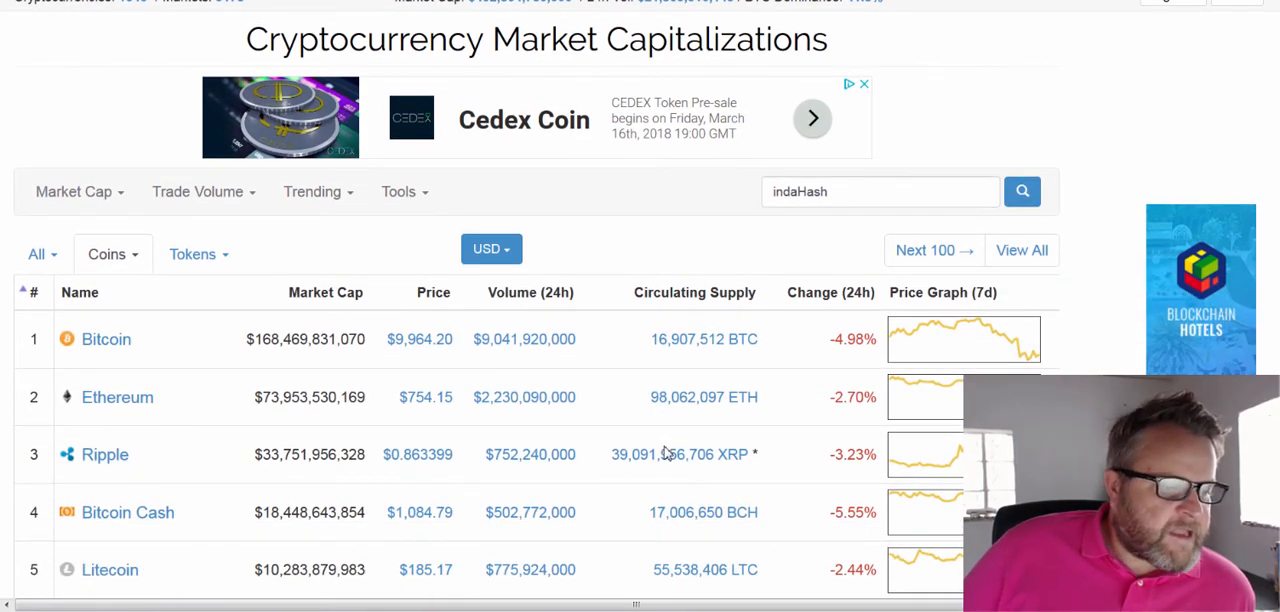
mouse_move(680, 454)
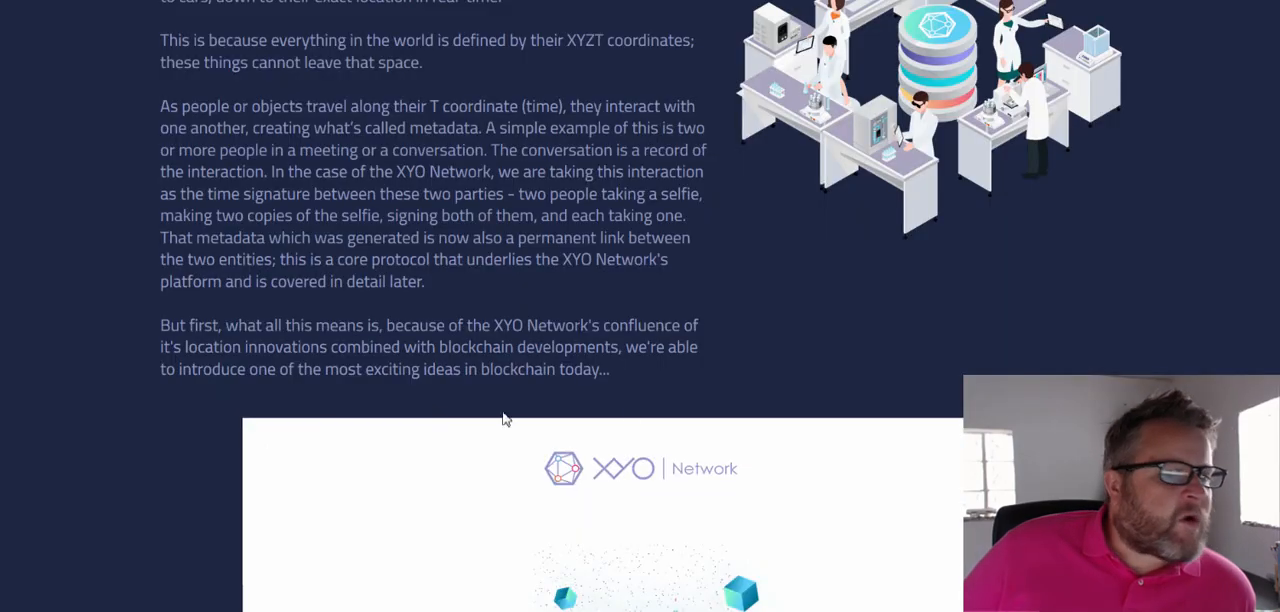
scroll(down, 3)
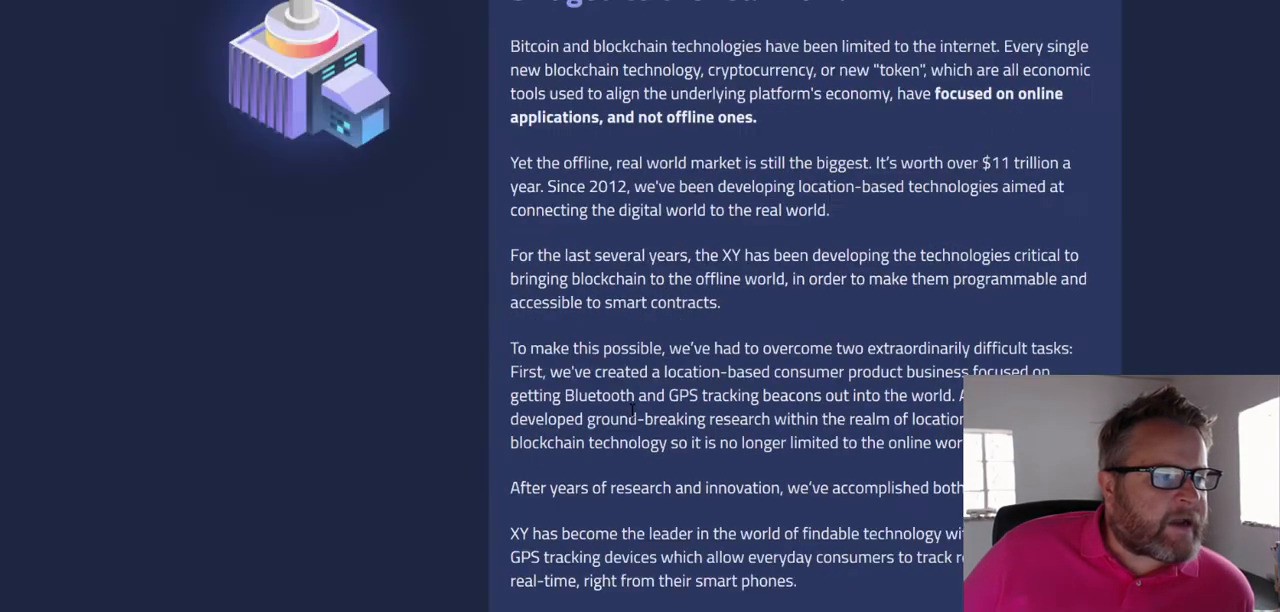
scroll(down, 3)
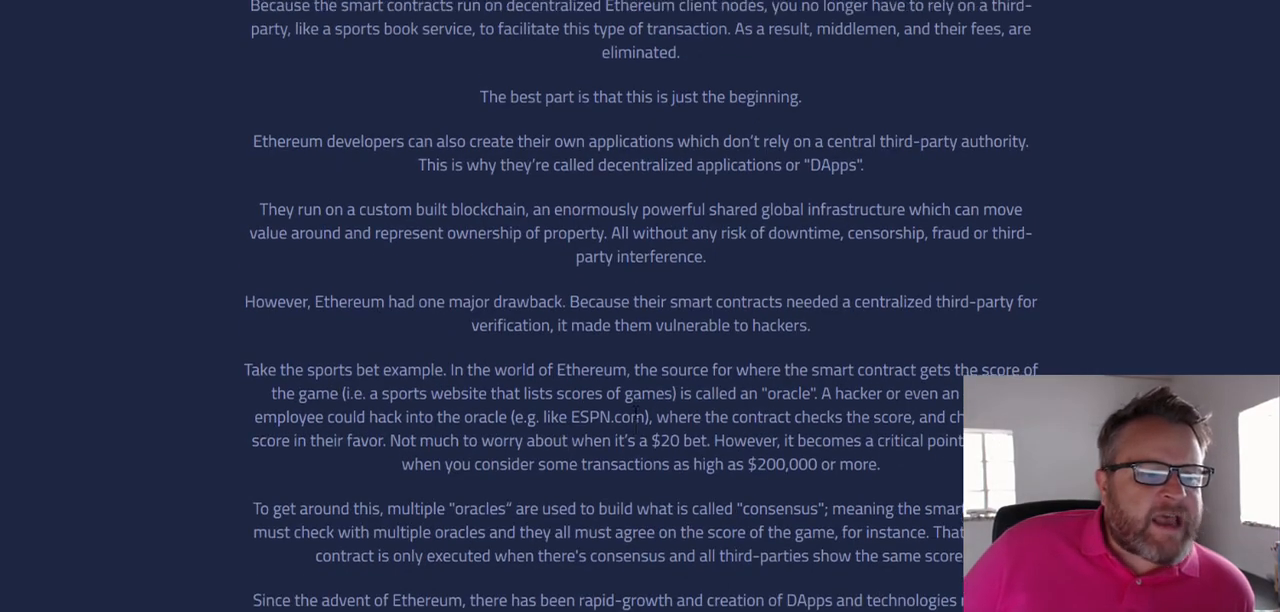
scroll(up, 3)
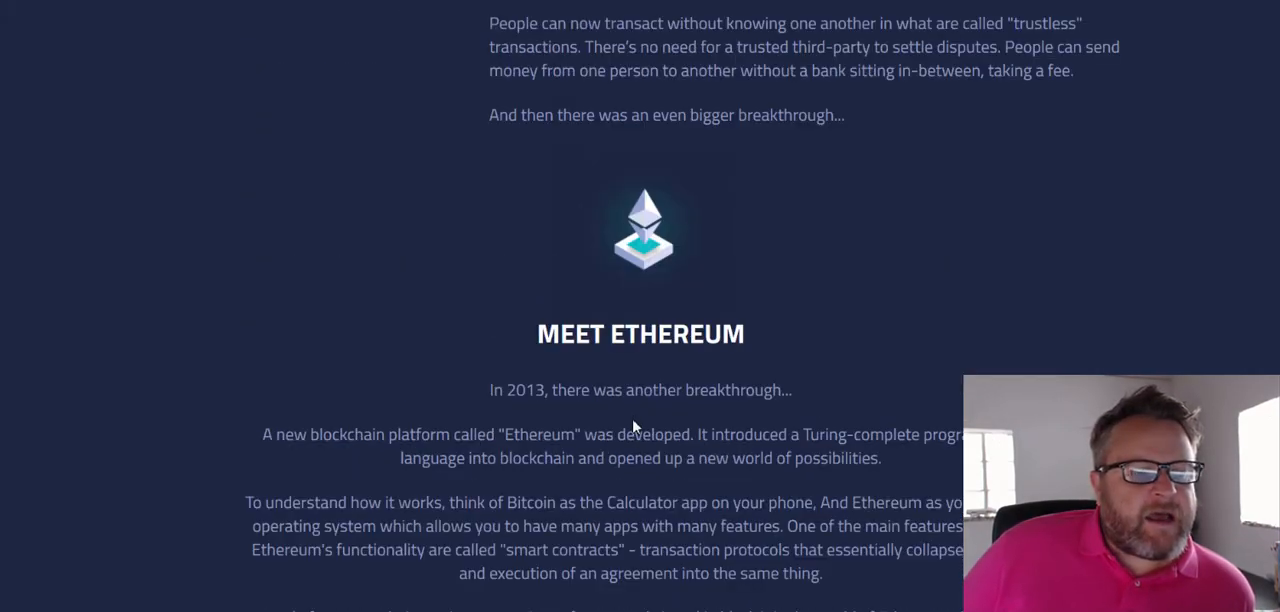
scroll(up, 3)
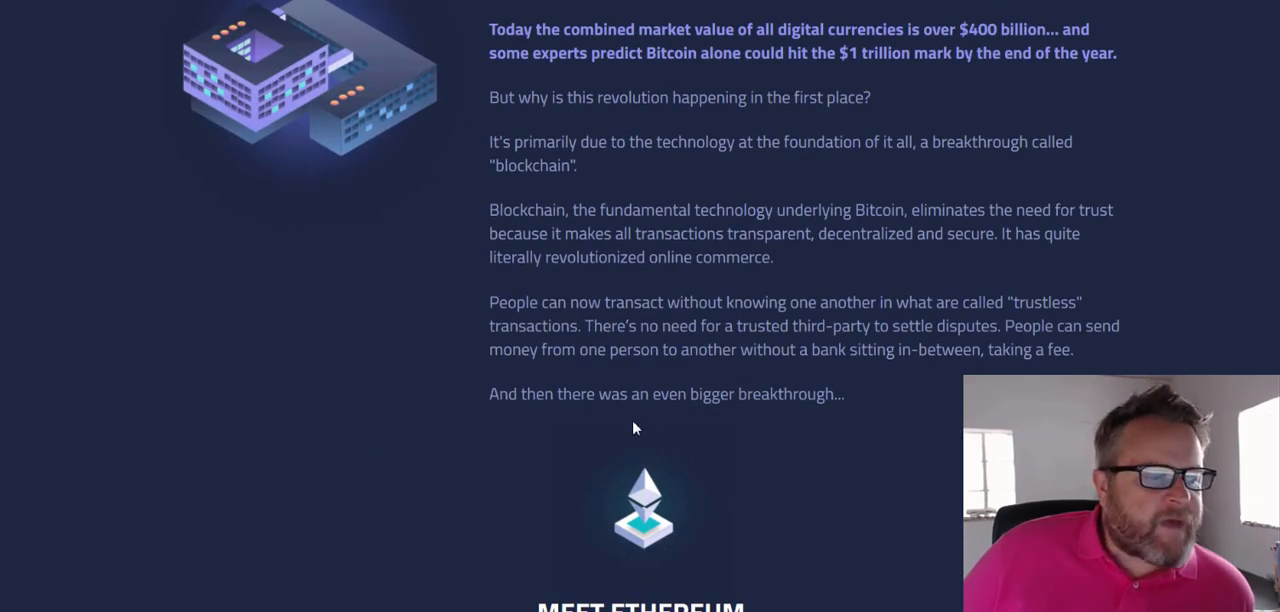
scroll(up, 3)
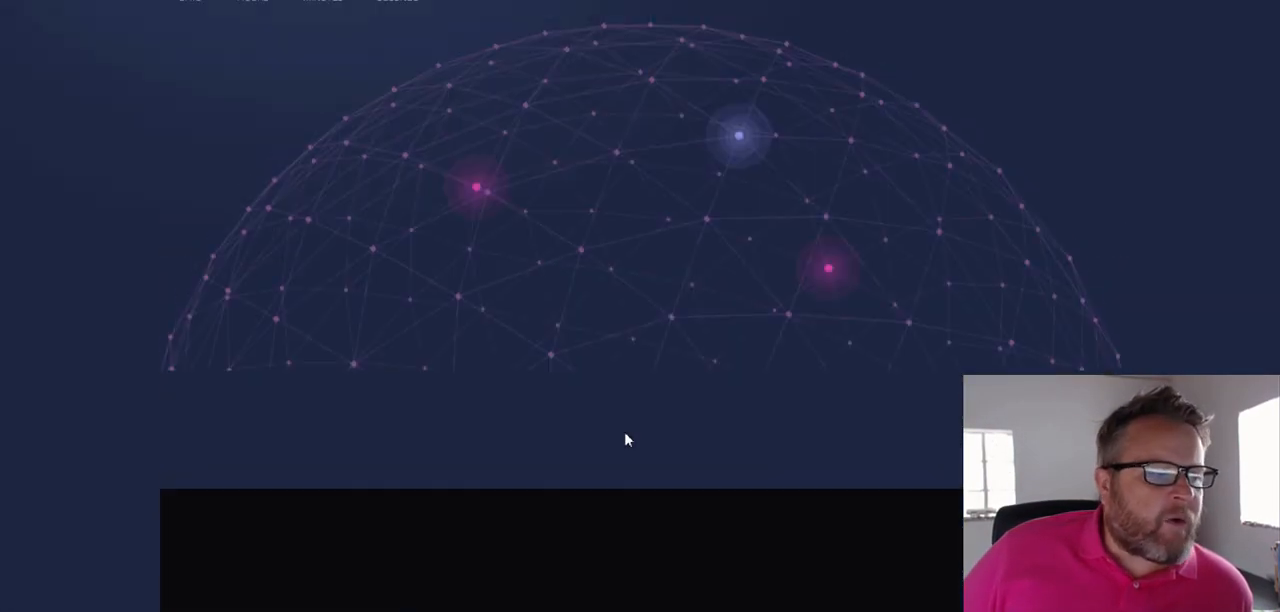
scroll(up, 3)
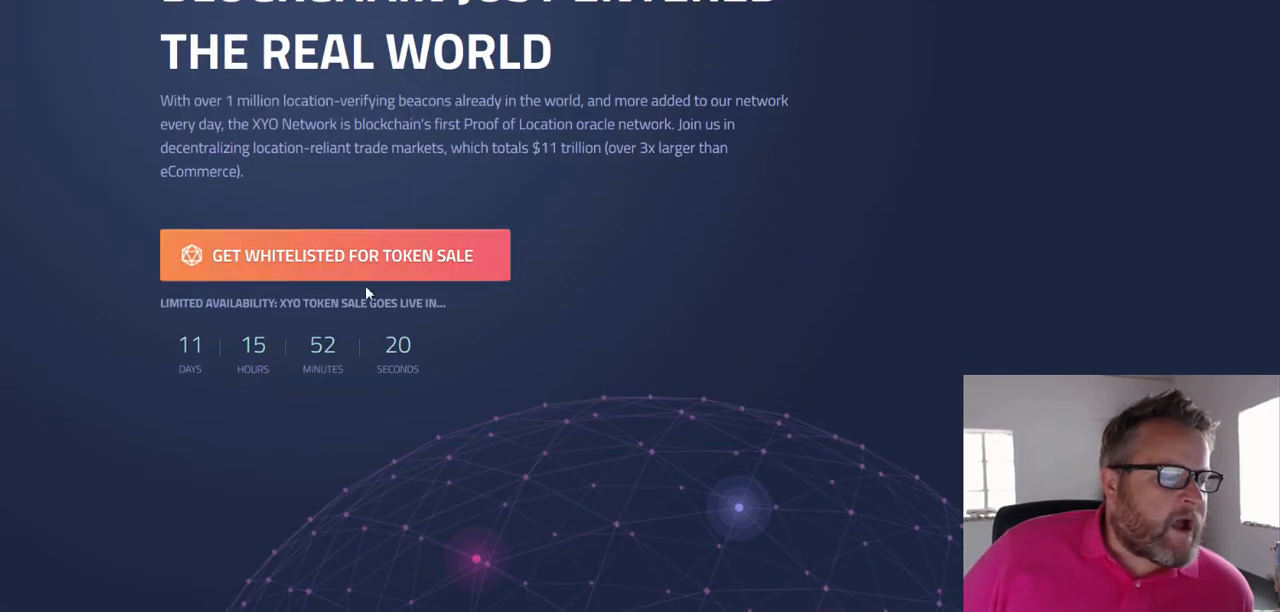